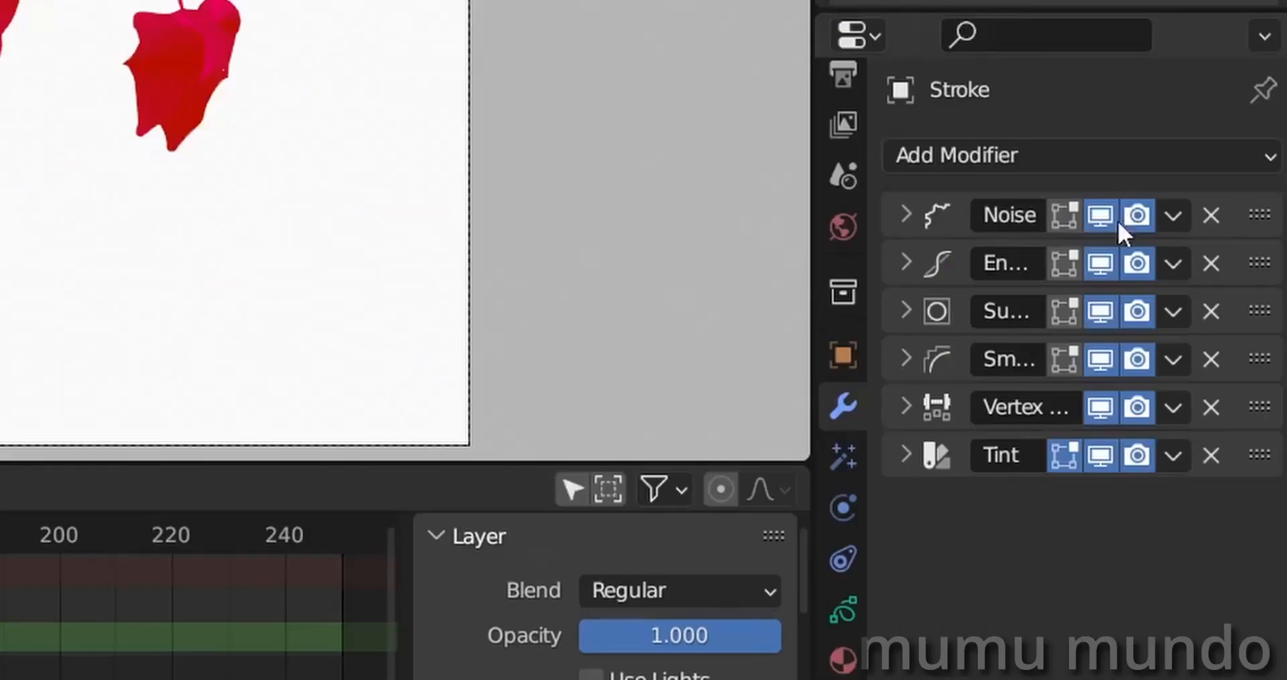
{"action": "mouse_move", "coordinate": [940, 492]}
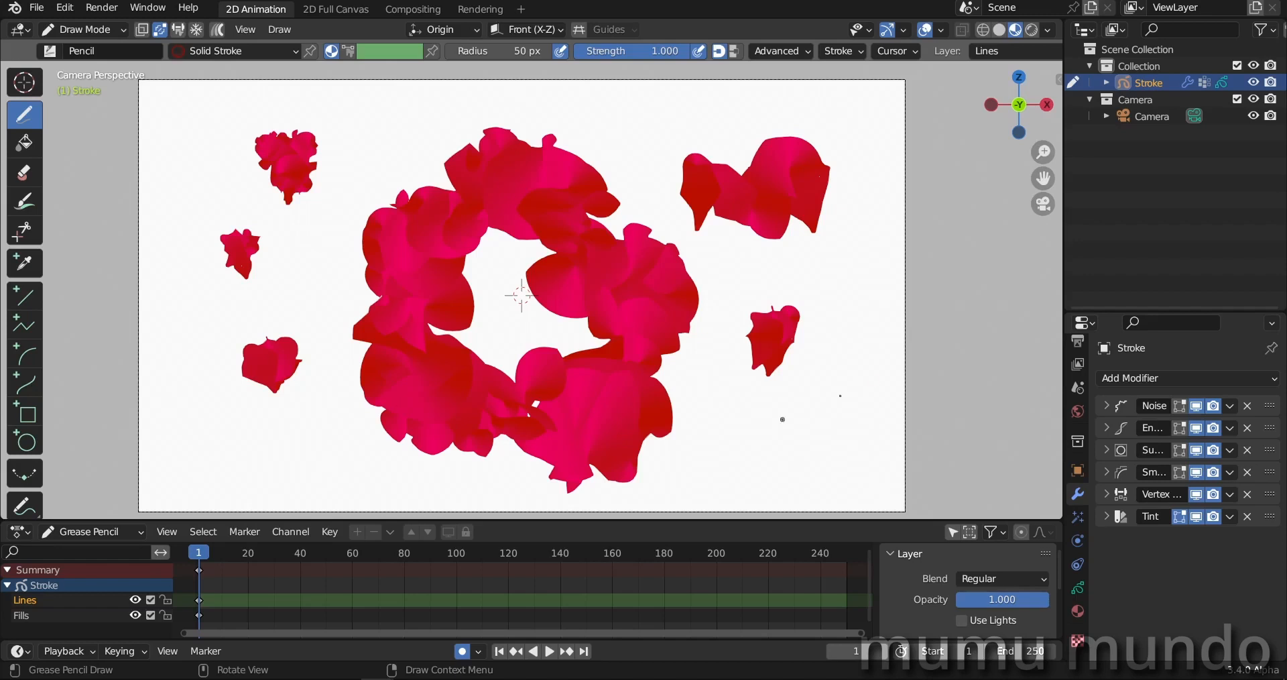
Remove the modifiers and old strokes, then draw a red five-petal flower outline.
{"action": "left_click", "coordinate": [1247, 405]}
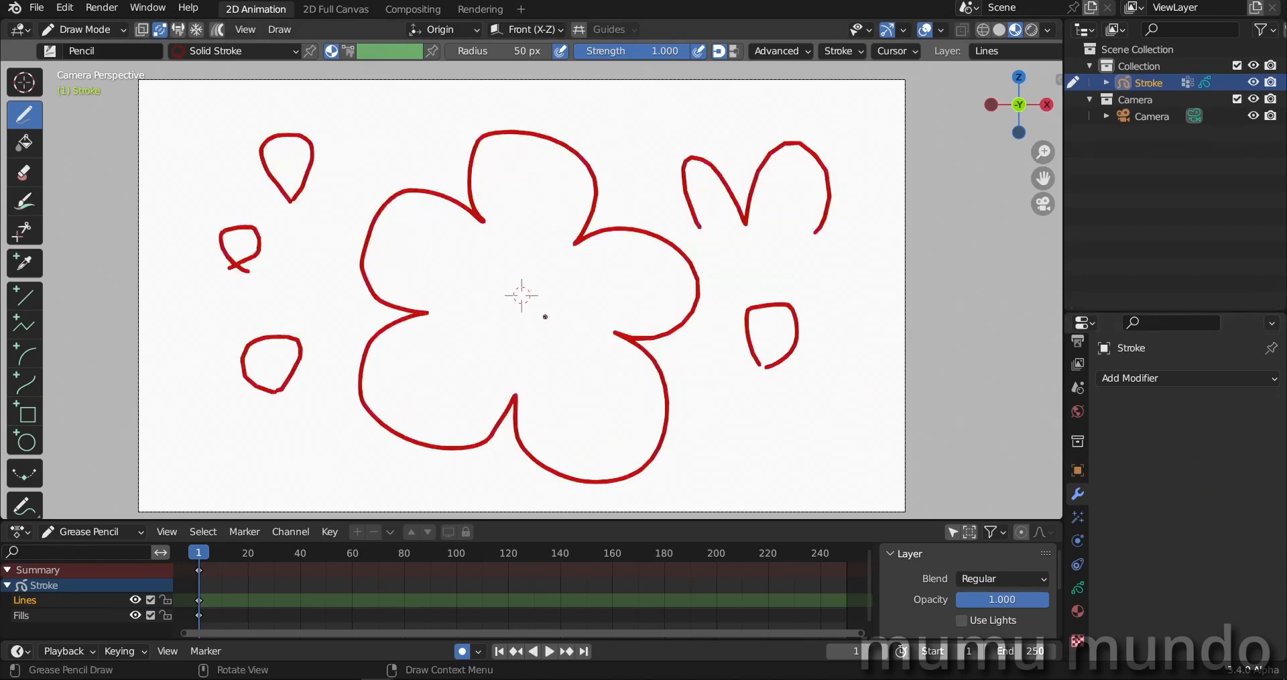
{"action": "left_click", "coordinate": [81, 28]}
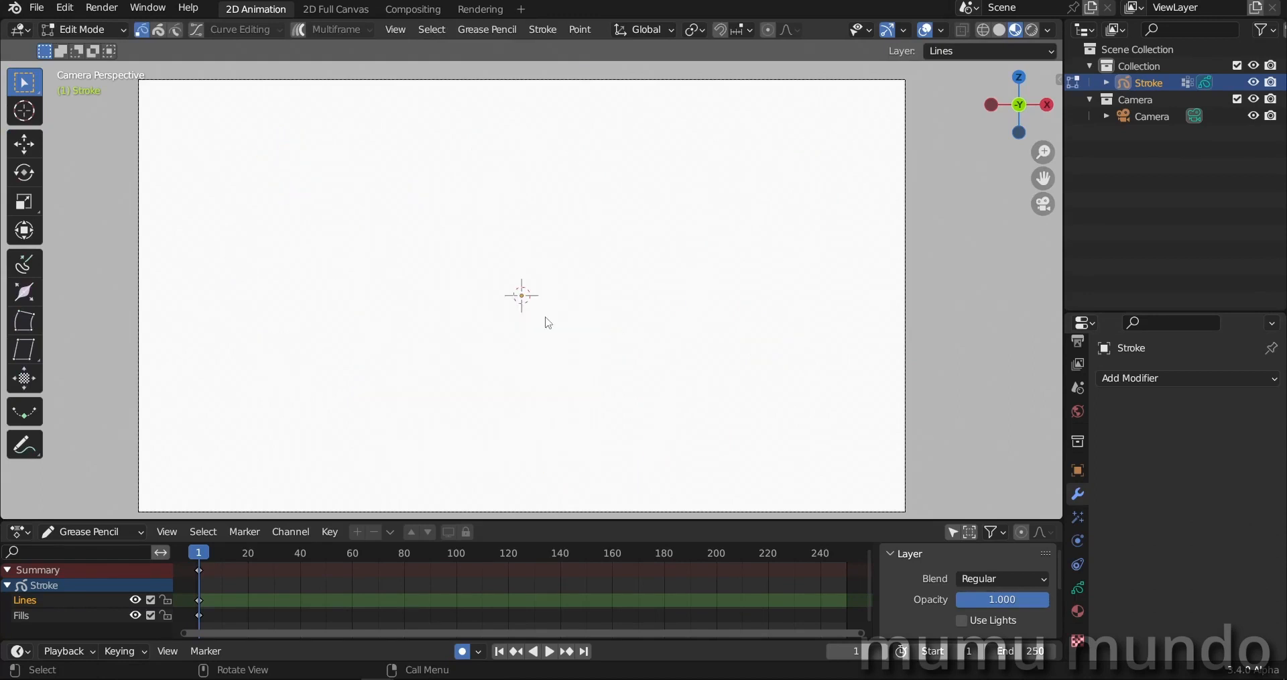
{"action": "left_click", "coordinate": [82, 29]}
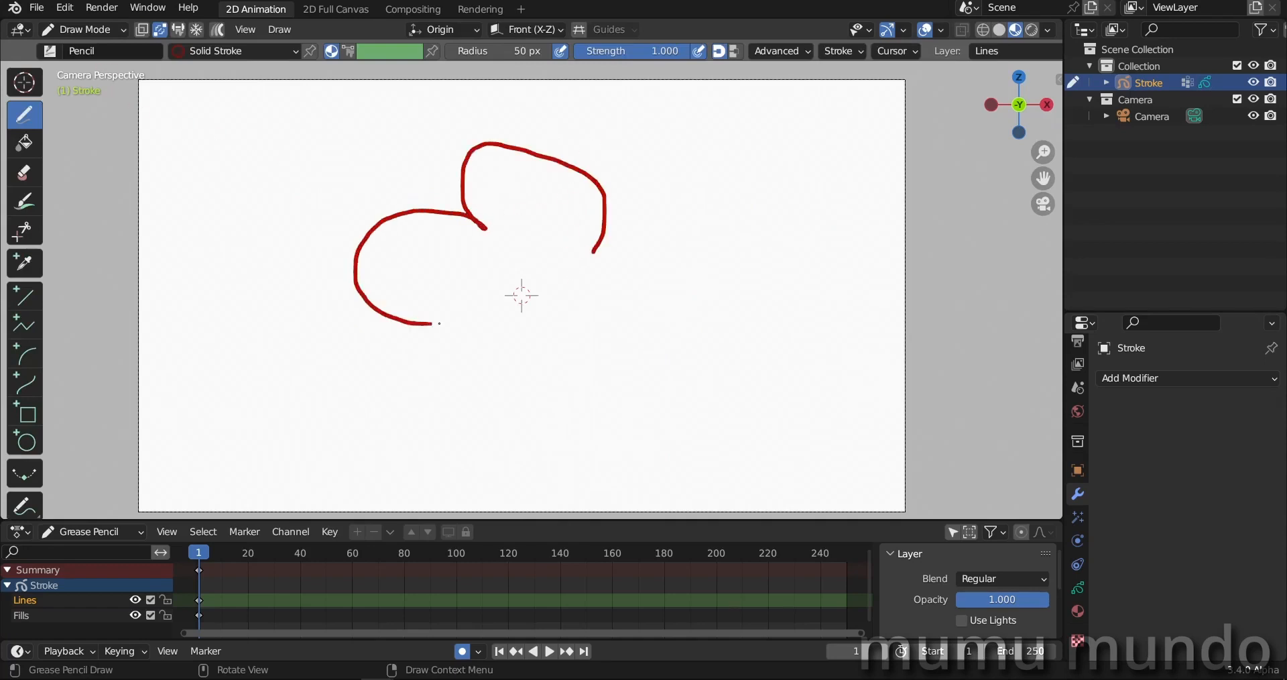
{"action": "left_click_drag", "start_coordinate": [439, 322], "coordinate": [694, 312]}
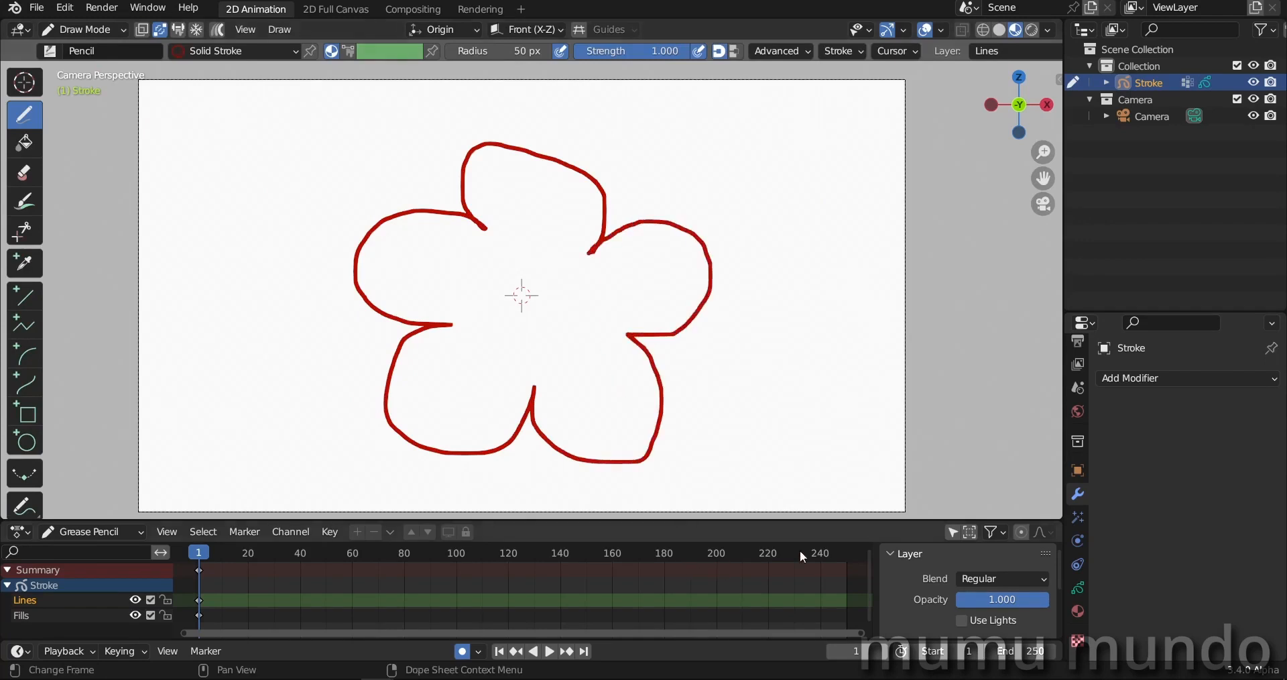
Add an Envelope modifier in Deform mode with spread length 105, after briefly trying Segments.
{"action": "left_click", "coordinate": [1185, 378]}
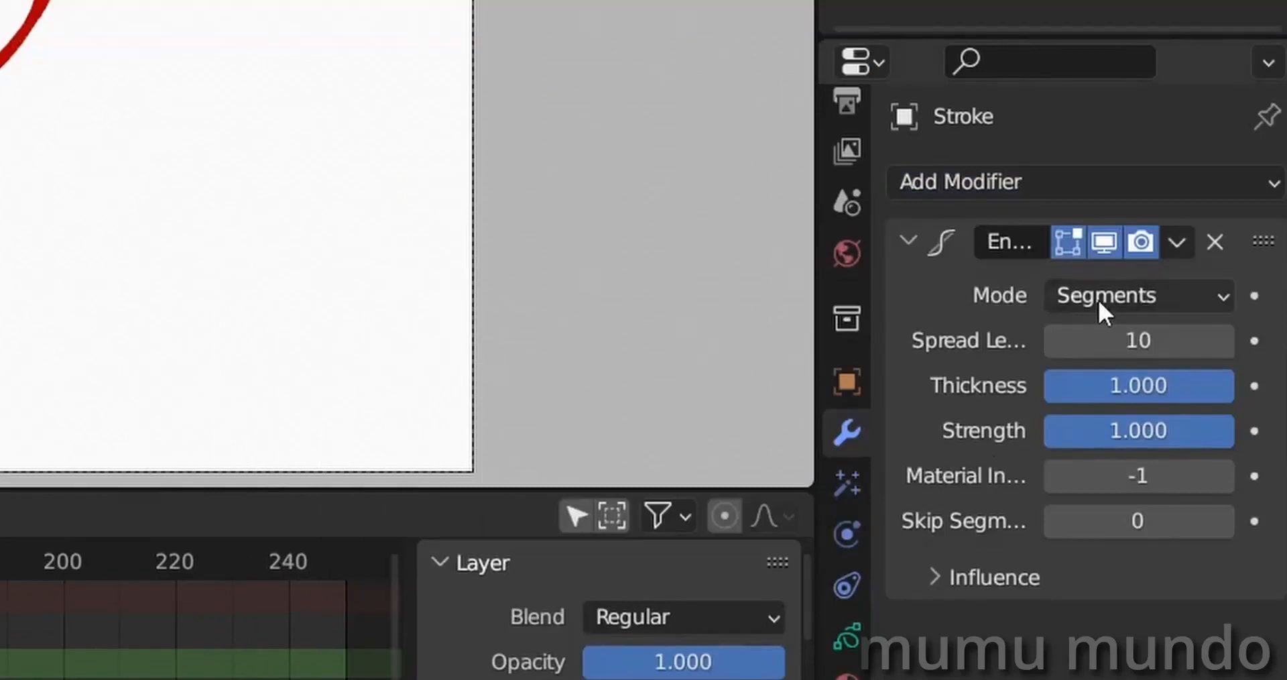
{"action": "left_click", "coordinate": [1137, 296]}
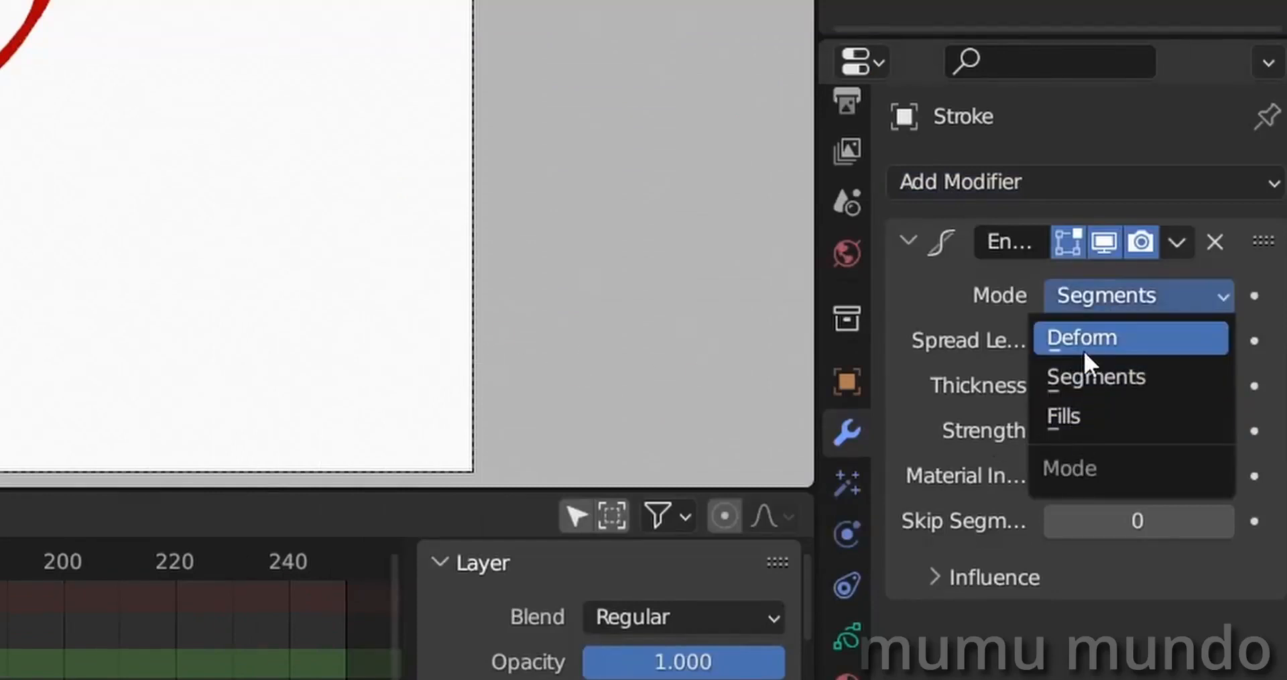
{"action": "left_click", "coordinate": [1082, 336]}
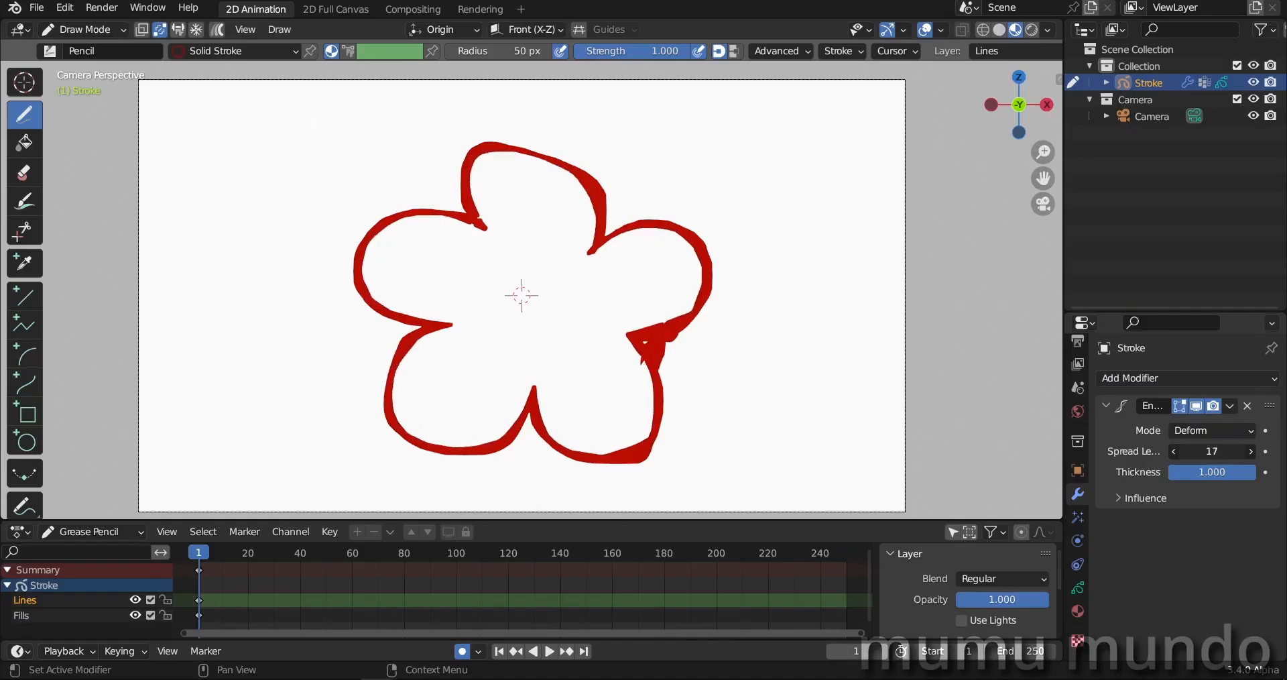
{"action": "left_click", "coordinate": [1211, 450]}
{"action": "type", "text": "105"}
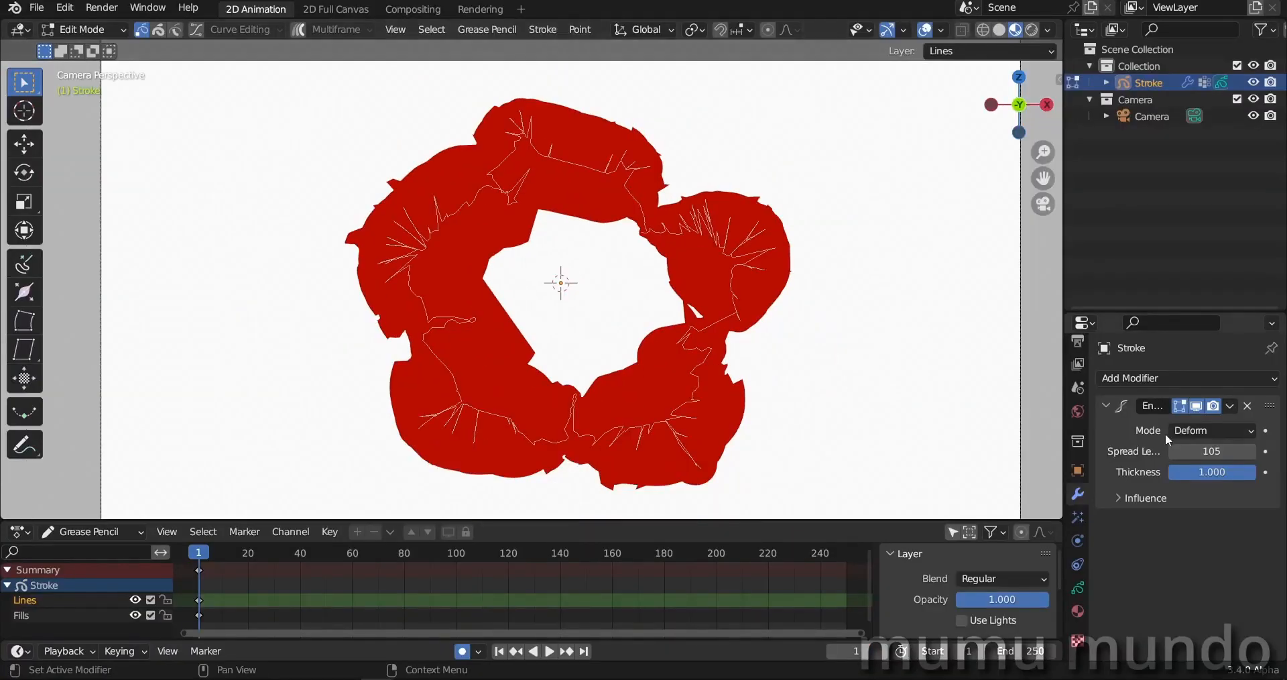
{"action": "left_click", "coordinate": [1211, 429]}
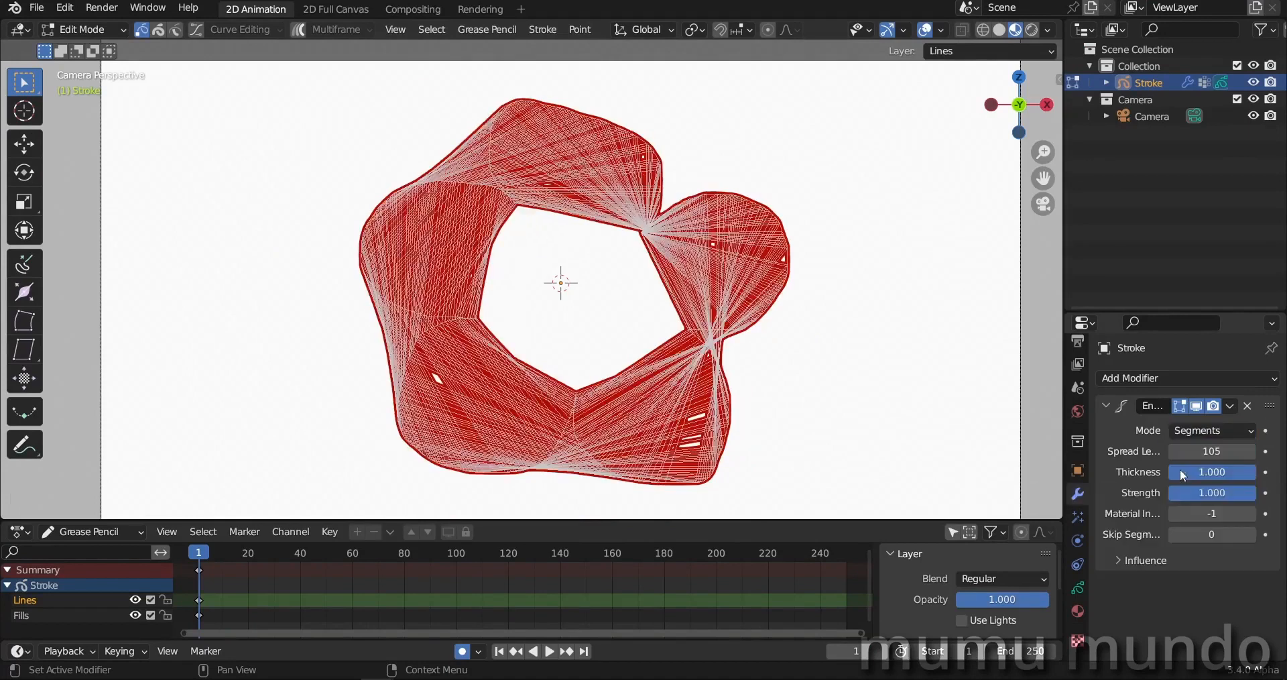
{"action": "mouse_move", "coordinate": [427, 441]}
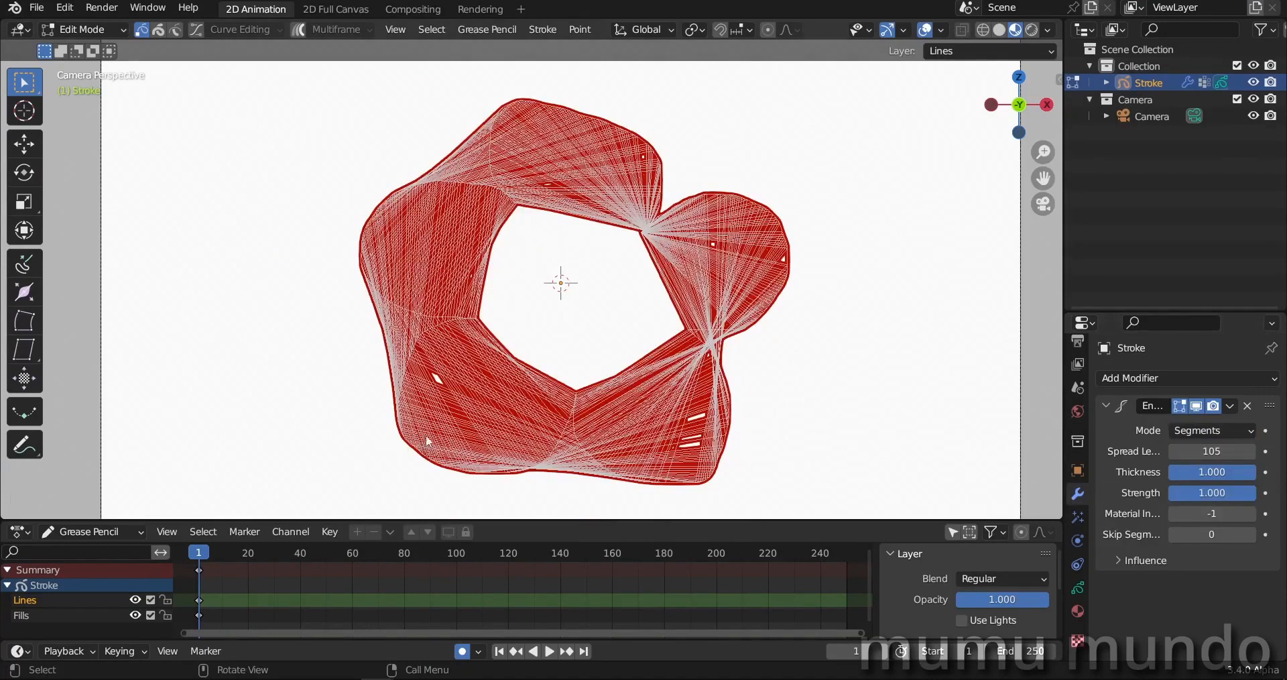
{"action": "left_click", "coordinate": [1211, 431]}
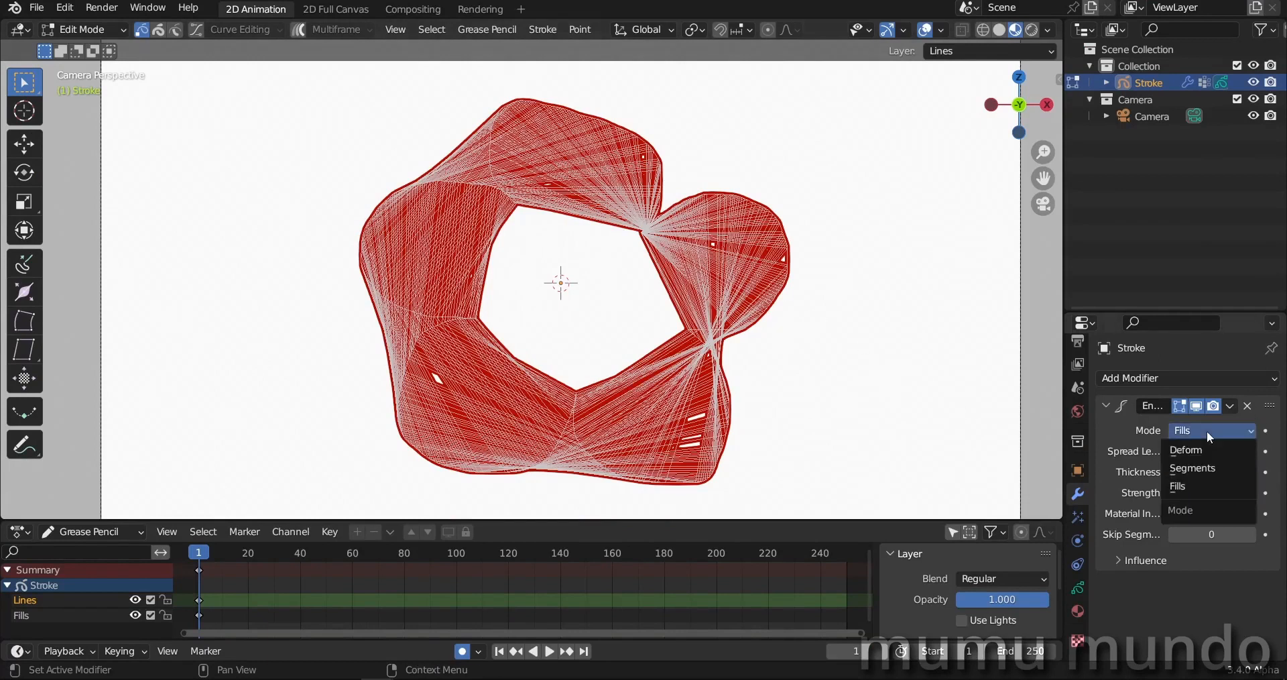
{"action": "left_click", "coordinate": [1186, 449]}
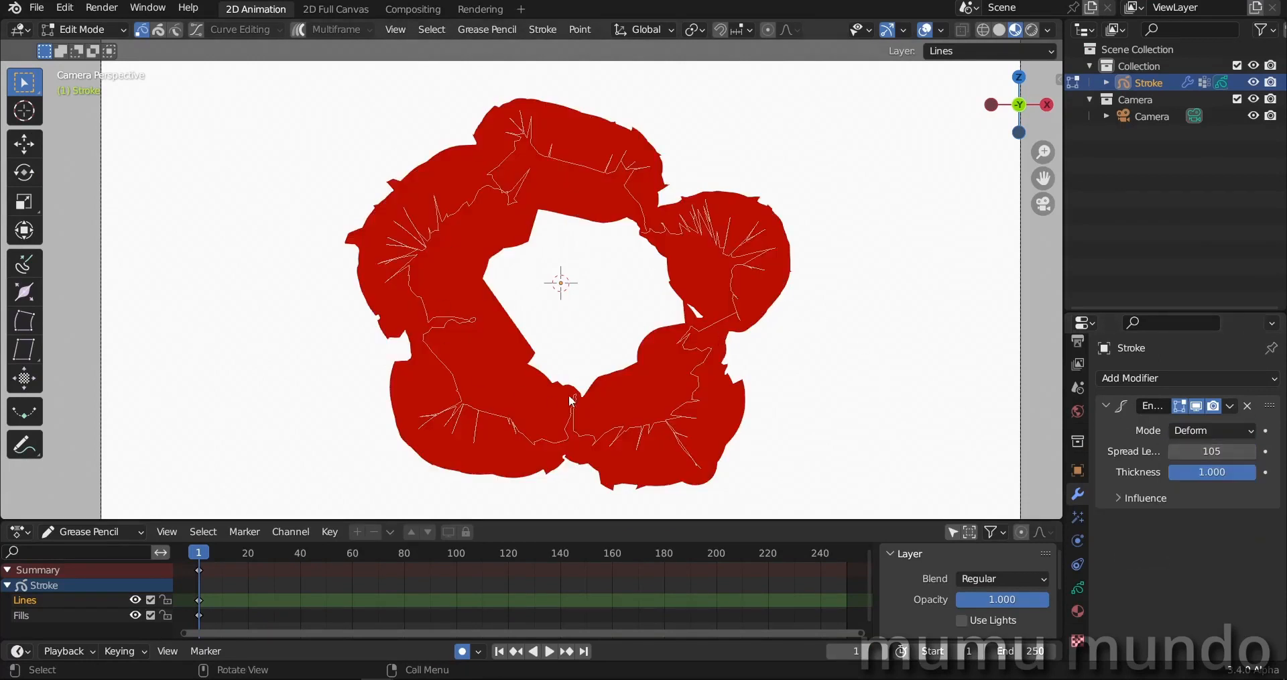
{"action": "left_click", "coordinate": [80, 30]}
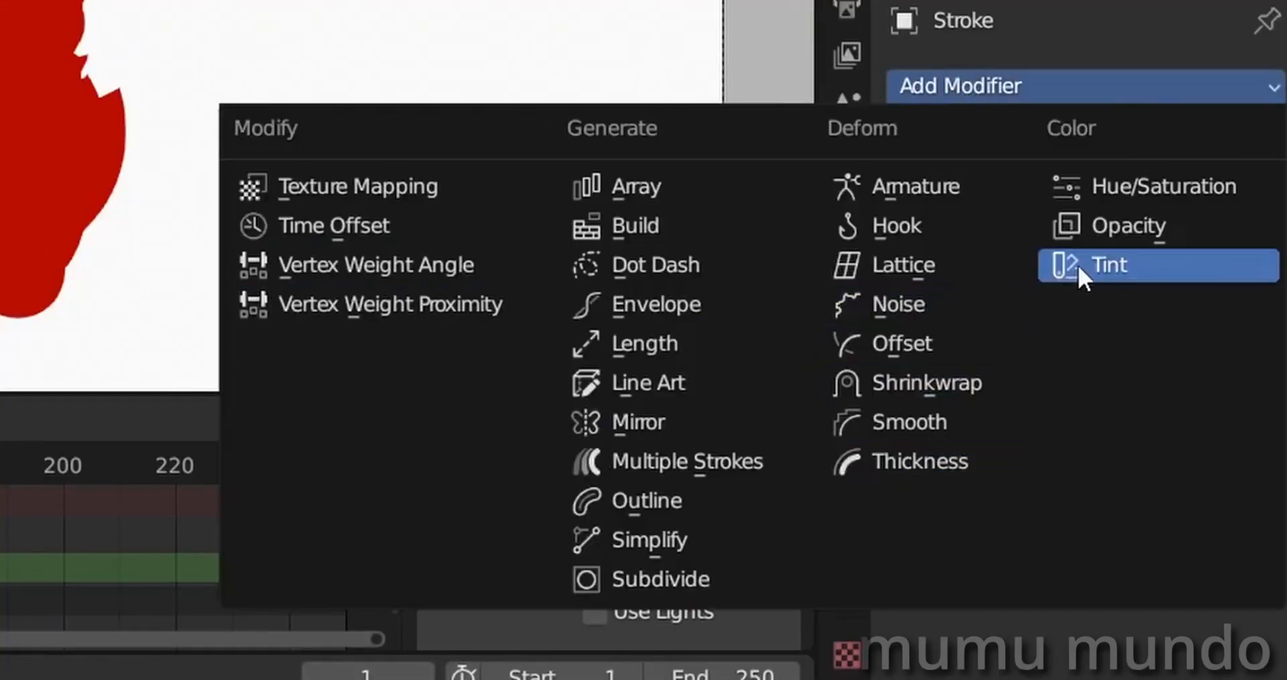
Add a Tint modifier at strength 0.98 with a magenta color.
{"action": "left_click", "coordinate": [1109, 264]}
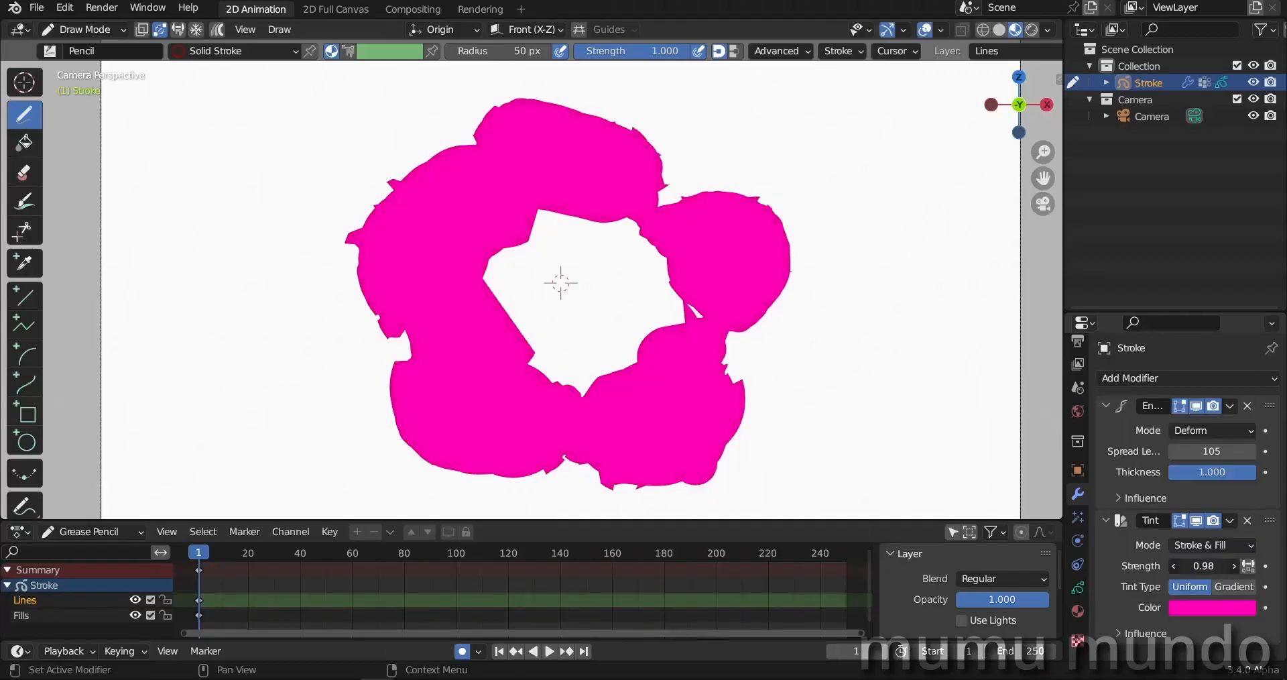
{"action": "left_click", "coordinate": [1185, 378]}
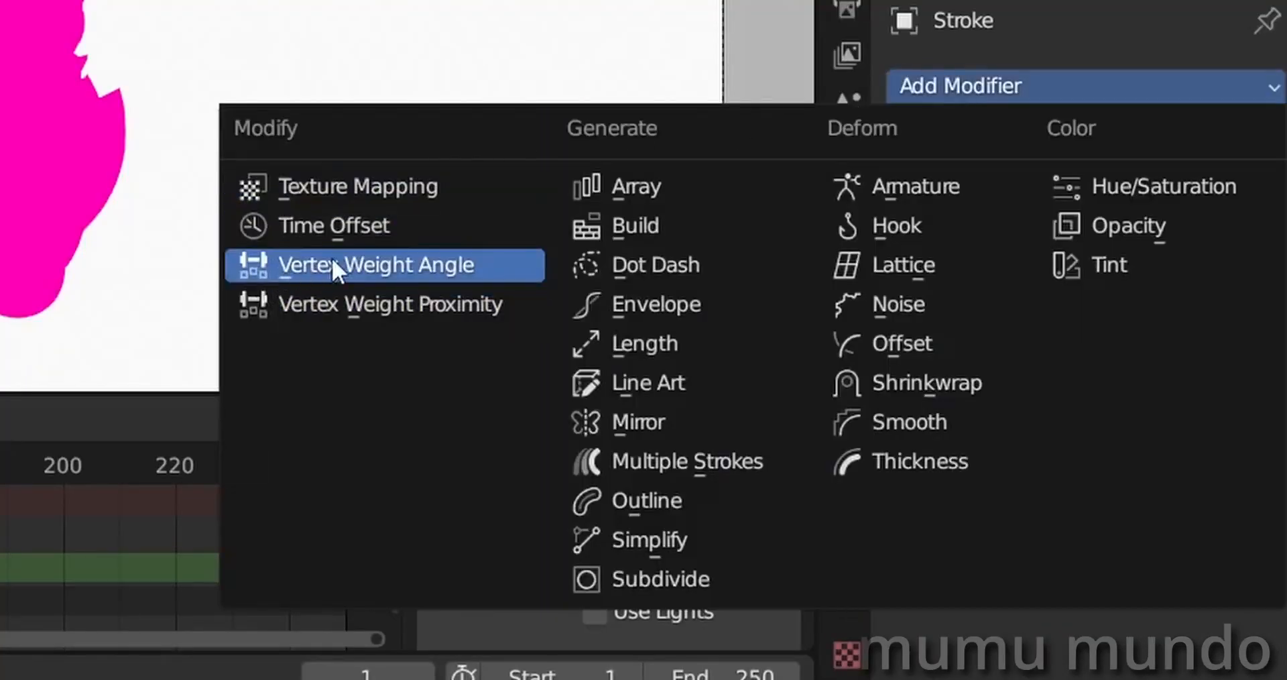
Insert a Vertex Weight Angle modifier between Envelope and Tint, using a 'generate' vertex group.
{"action": "left_click", "coordinate": [376, 264]}
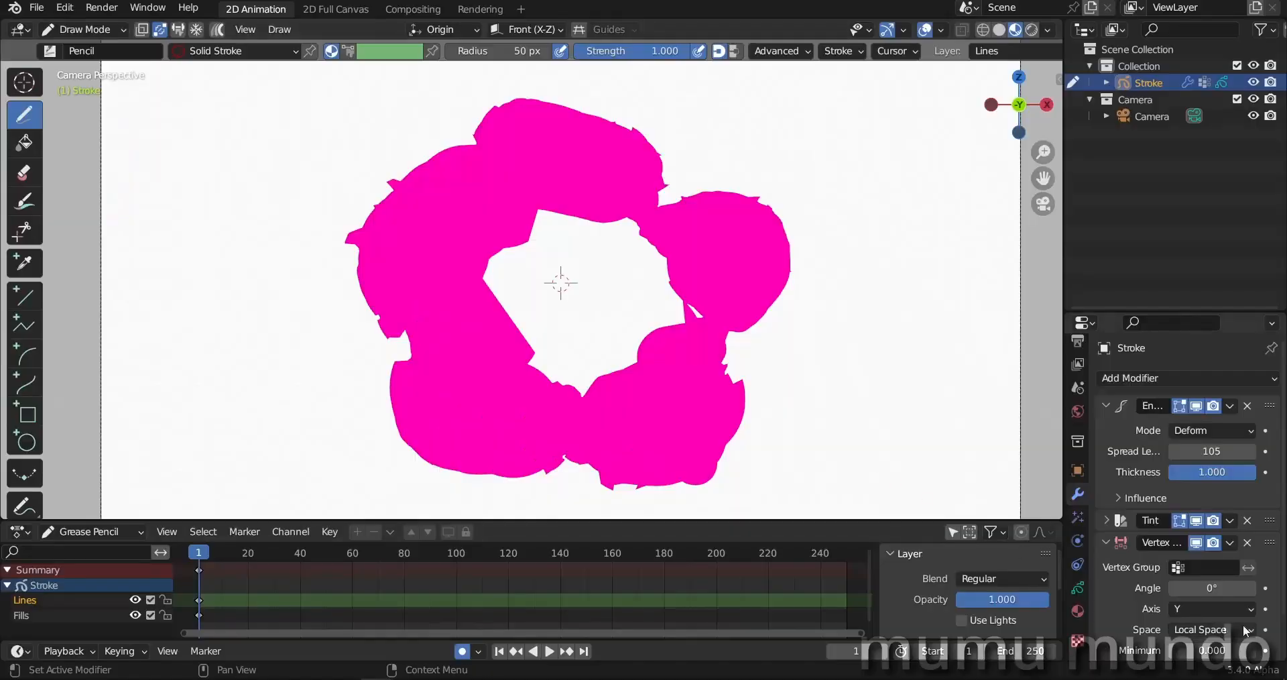
{"action": "left_click", "coordinate": [1107, 542]}
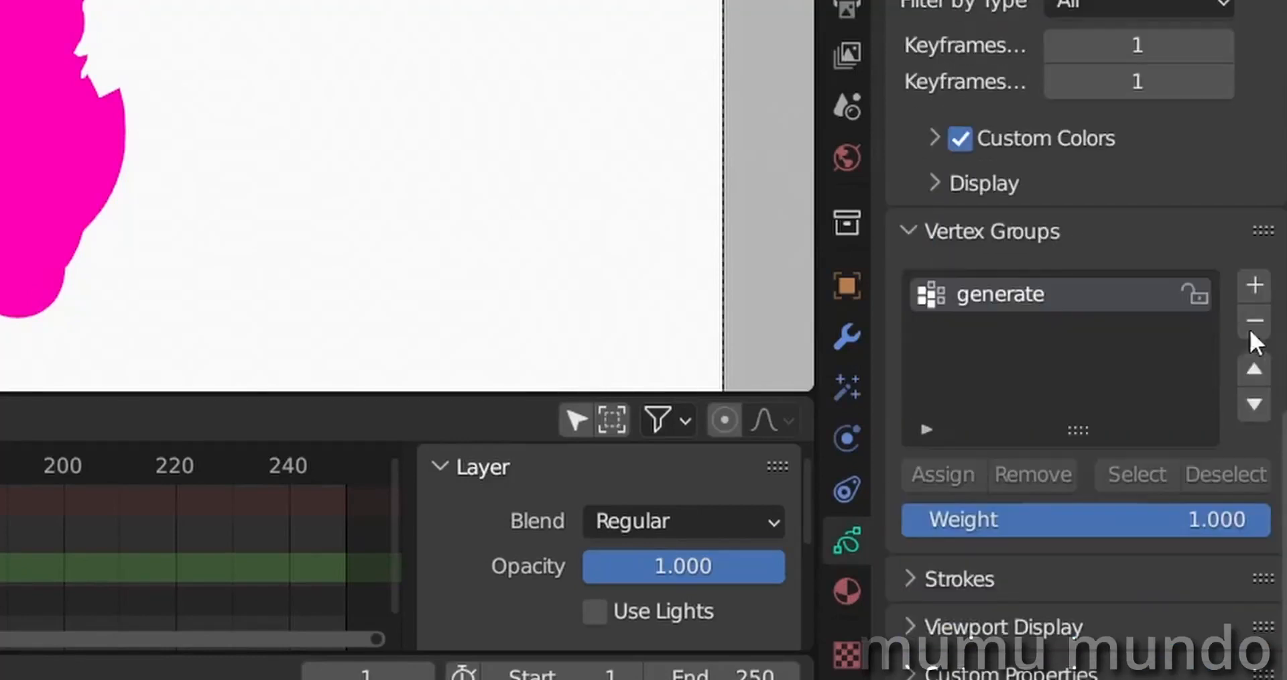
{"action": "mouse_move", "coordinate": [998, 315]}
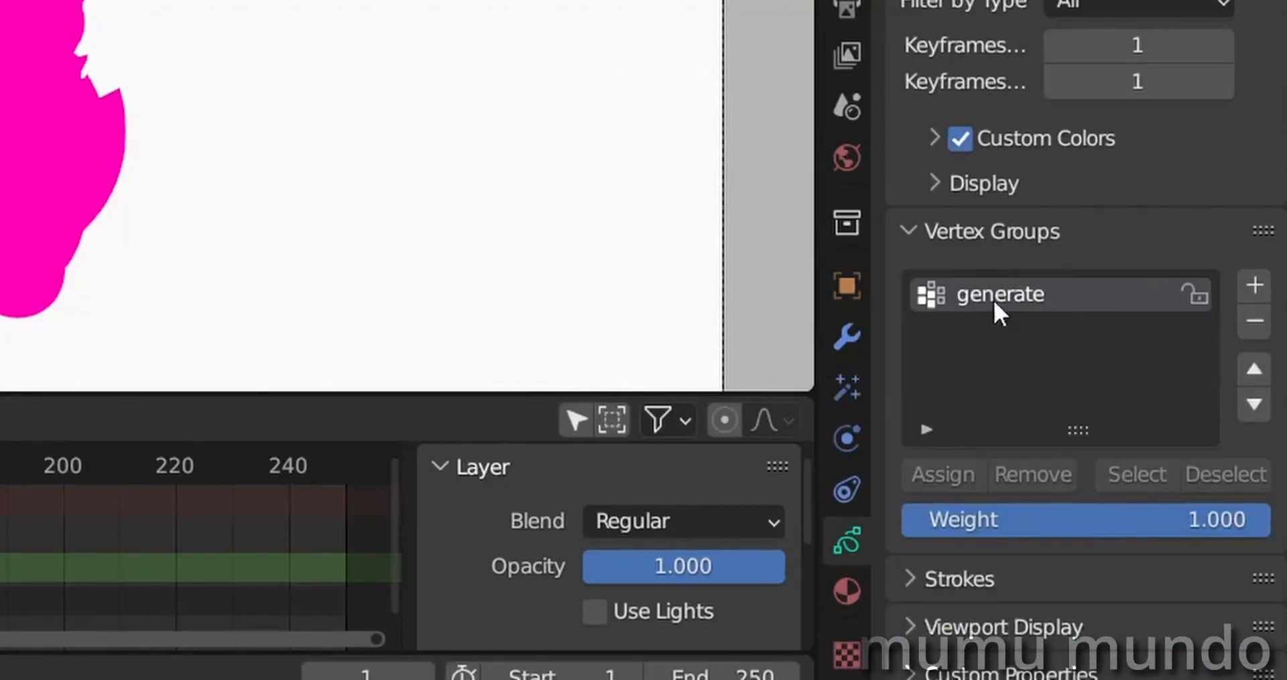
{"action": "mouse_move", "coordinate": [990, 321]}
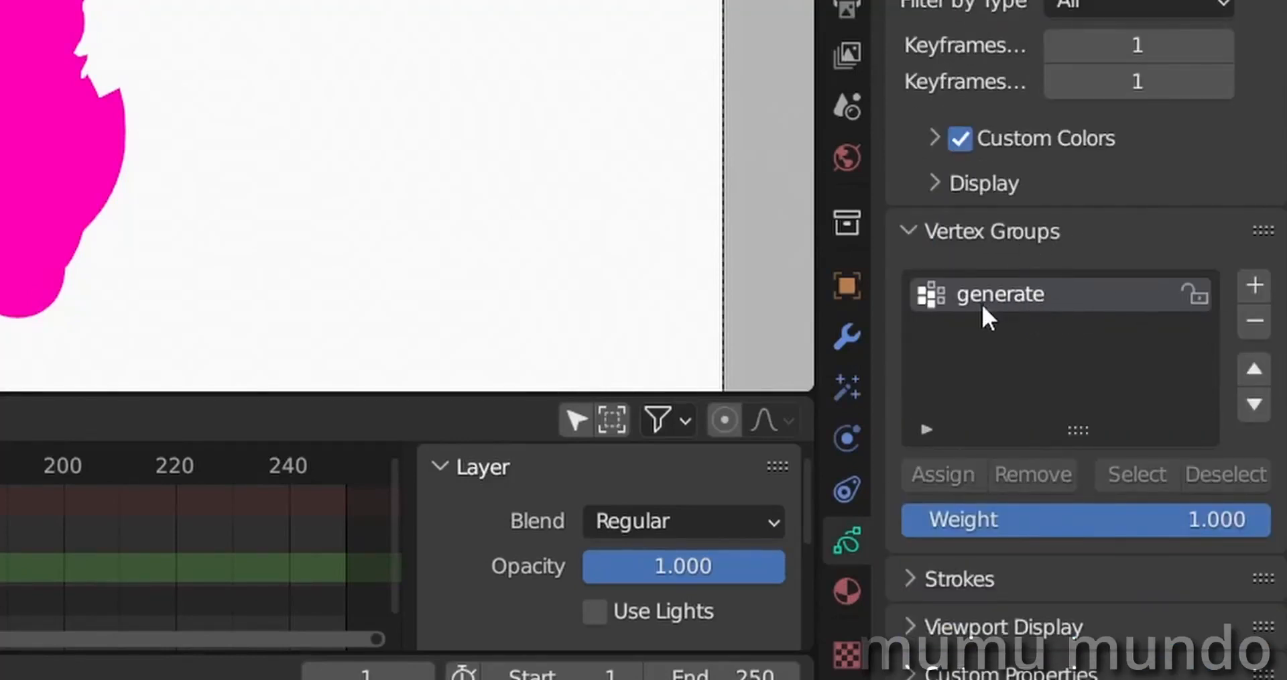
{"action": "mouse_move", "coordinate": [1035, 341]}
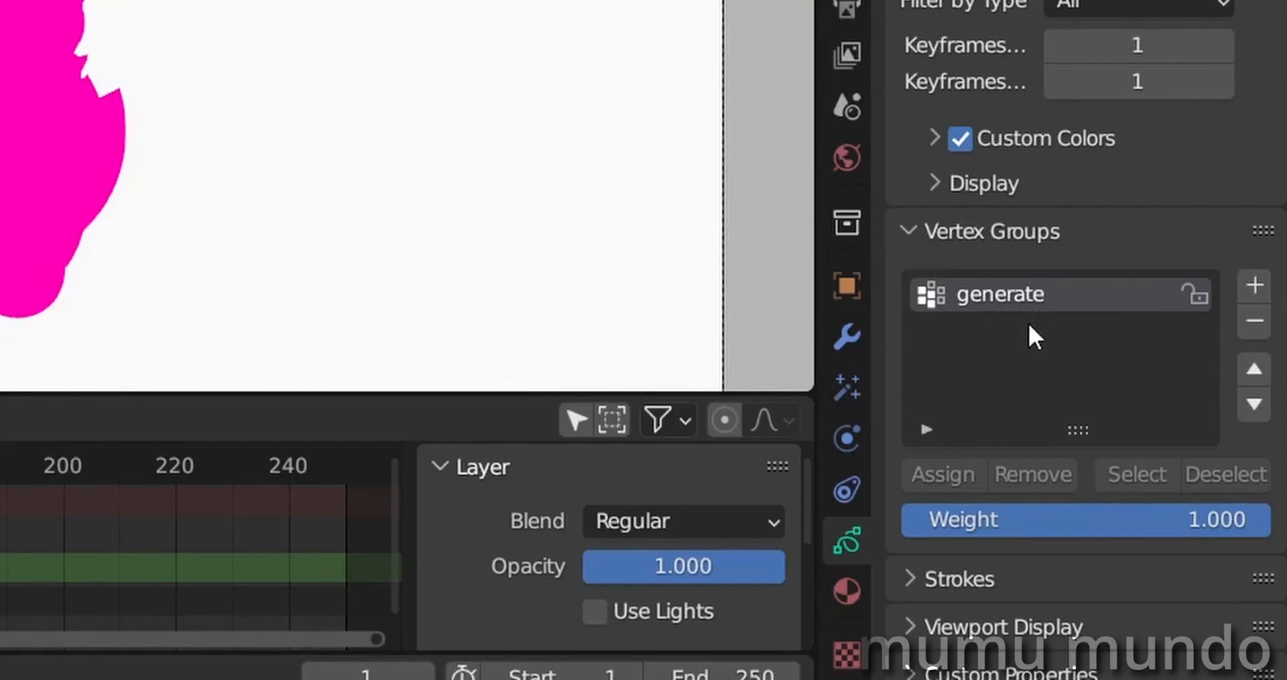
{"action": "left_click", "coordinate": [845, 336]}
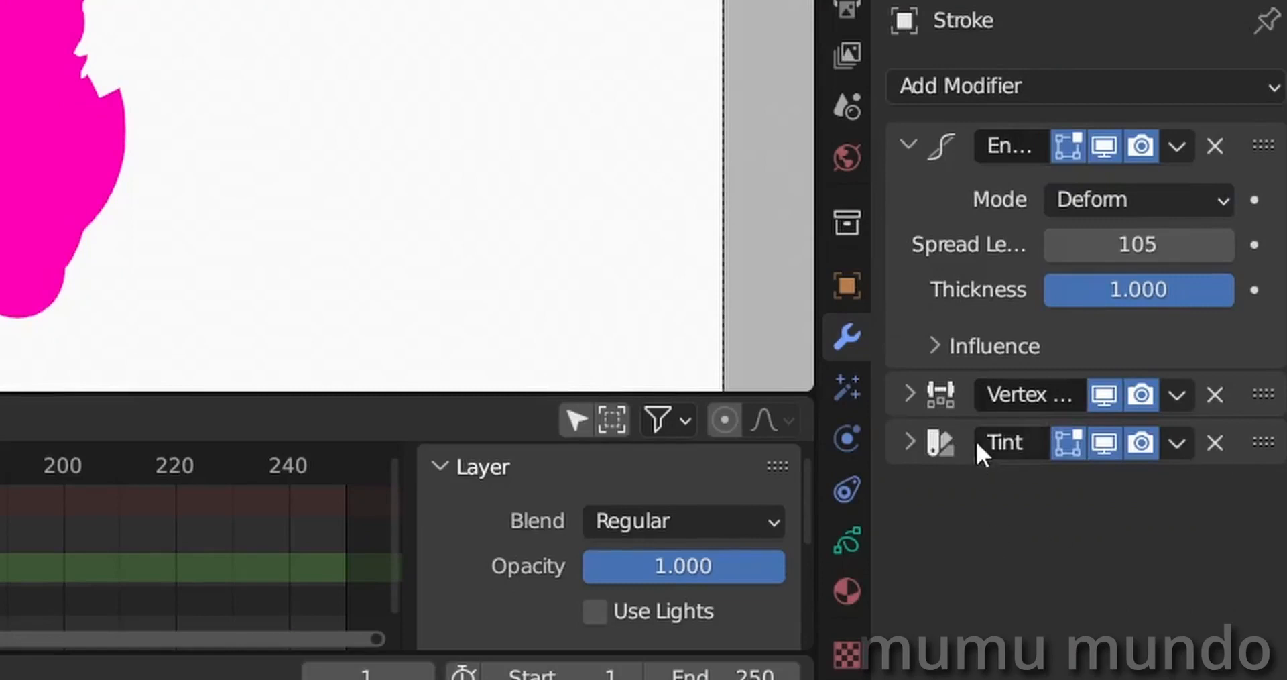
Expand the Tint modifier and adjust its Influence options for mixed pink-red shading.
{"action": "left_click", "coordinate": [908, 442]}
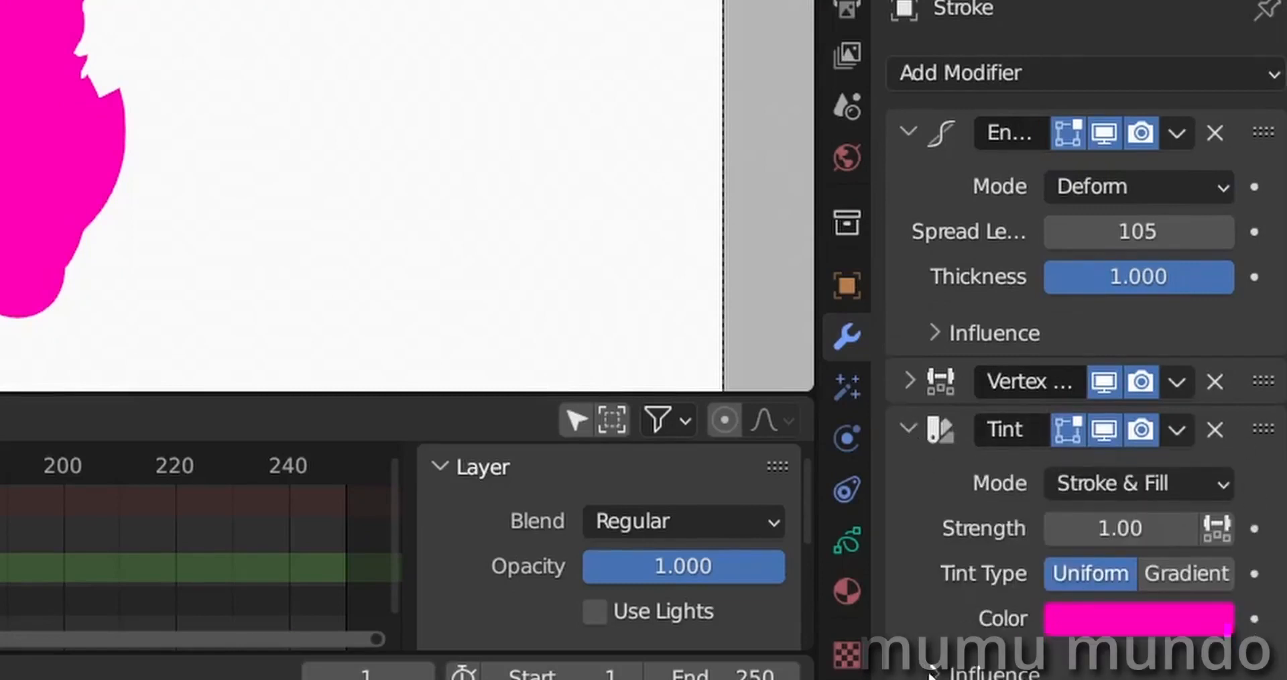
{"action": "scroll", "scroll_direction": "down", "scroll_amount": 3}
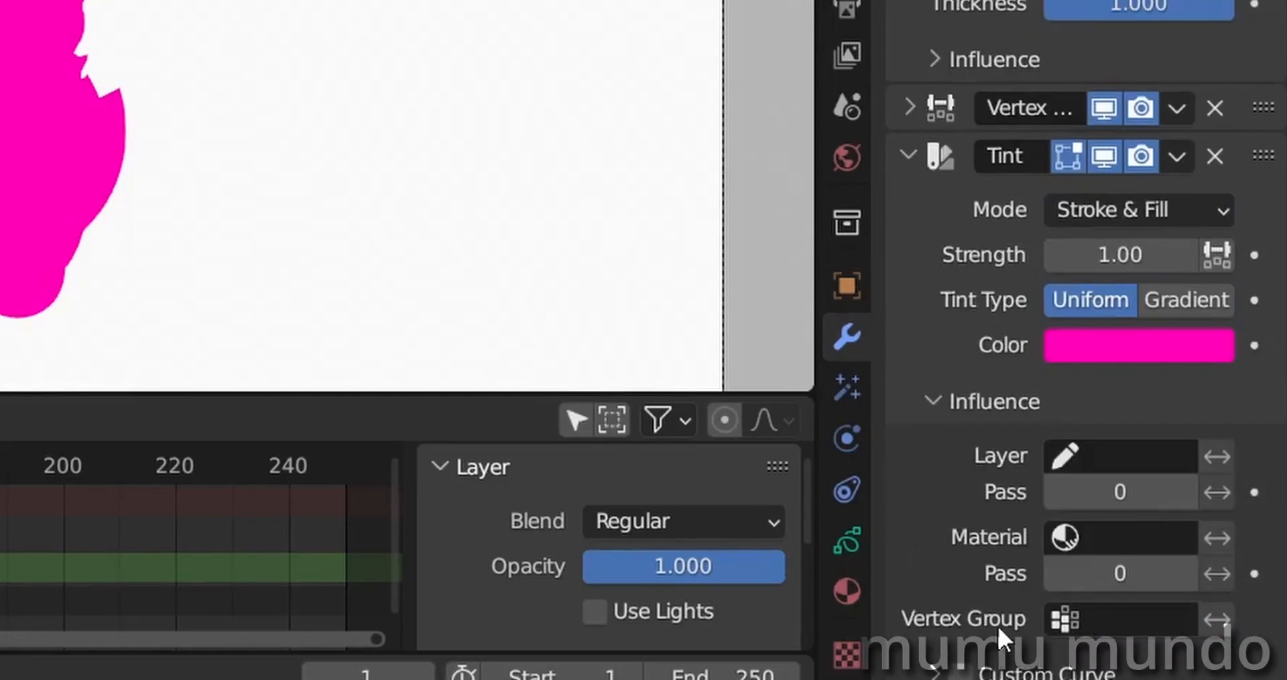
{"action": "left_click", "coordinate": [1133, 619]}
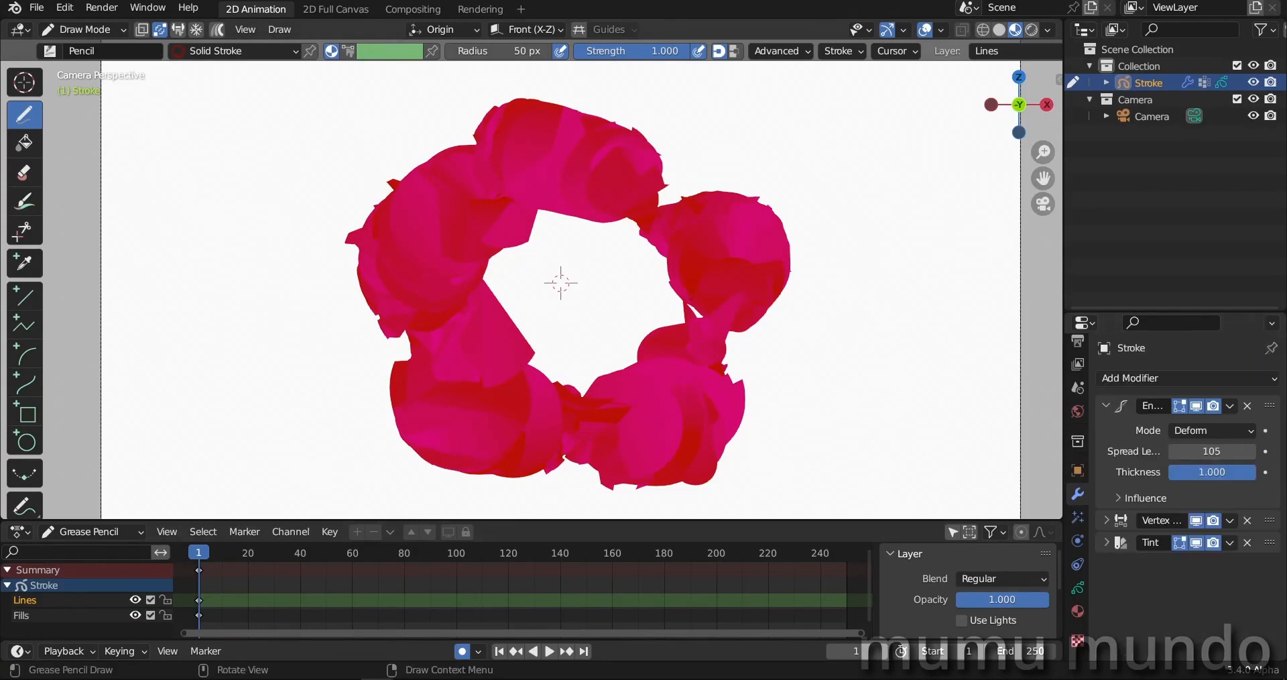
{"action": "left_click", "coordinate": [1130, 378]}
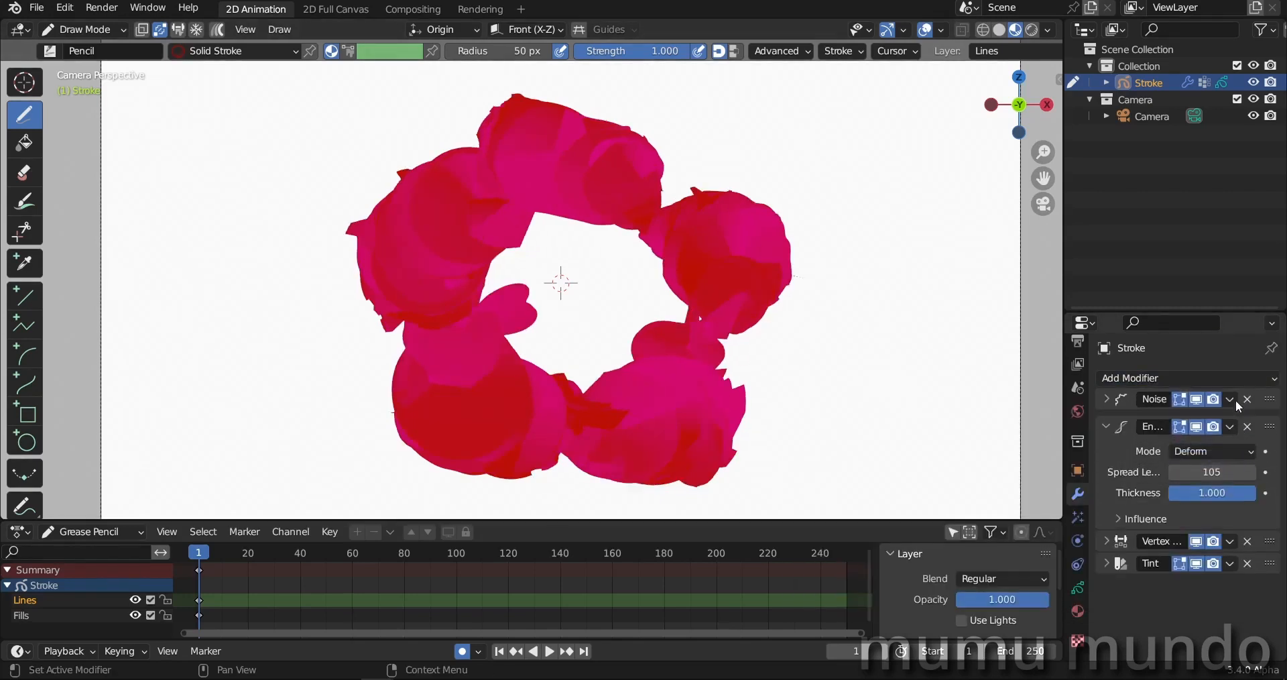
Configure the top Noise modifier with Randomize, position 0.24 and noise scale 0.165.
{"action": "left_click", "coordinate": [1107, 405]}
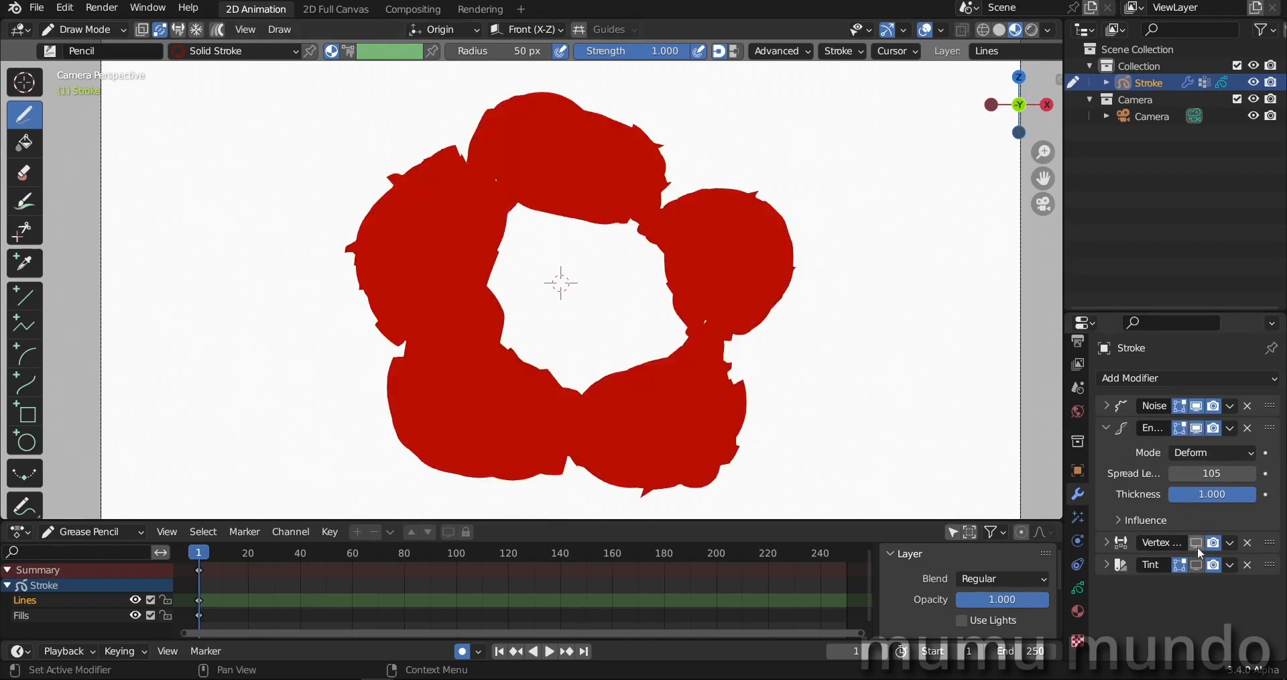
{"action": "left_click", "coordinate": [1108, 405]}
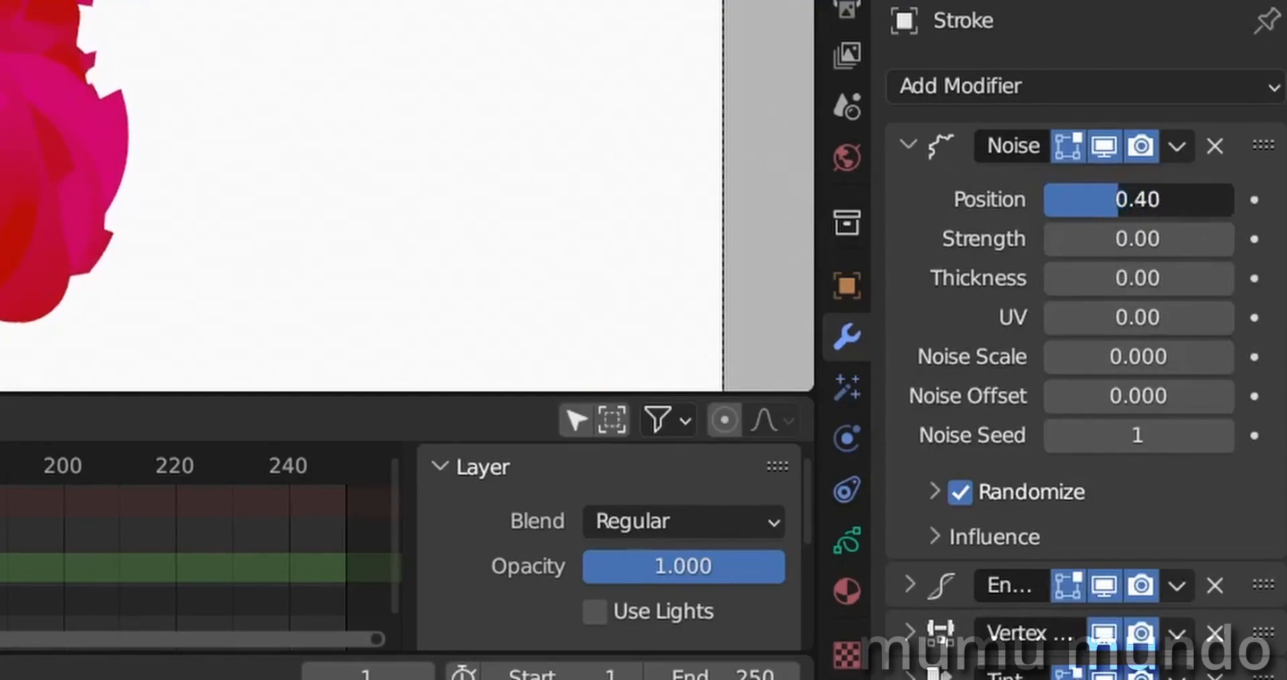
{"action": "left_click_drag", "start_coordinate": [1116, 200], "coordinate": [1068, 200]}
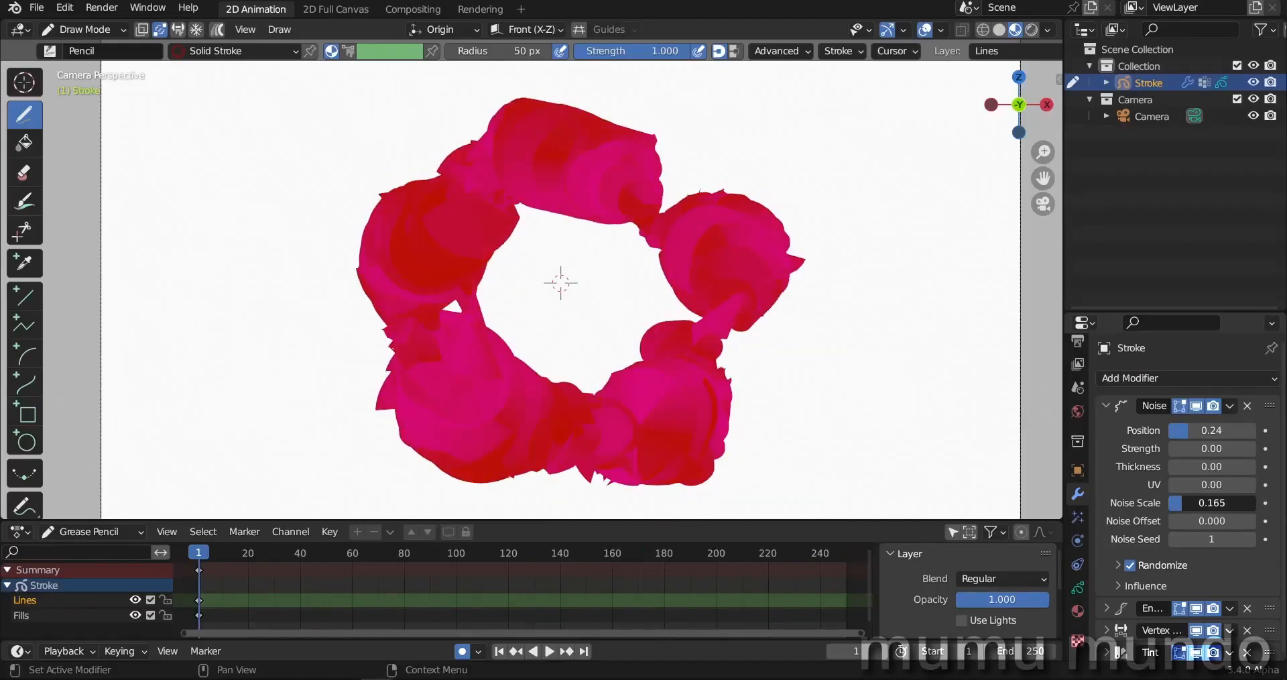
{"action": "left_click", "coordinate": [1107, 405]}
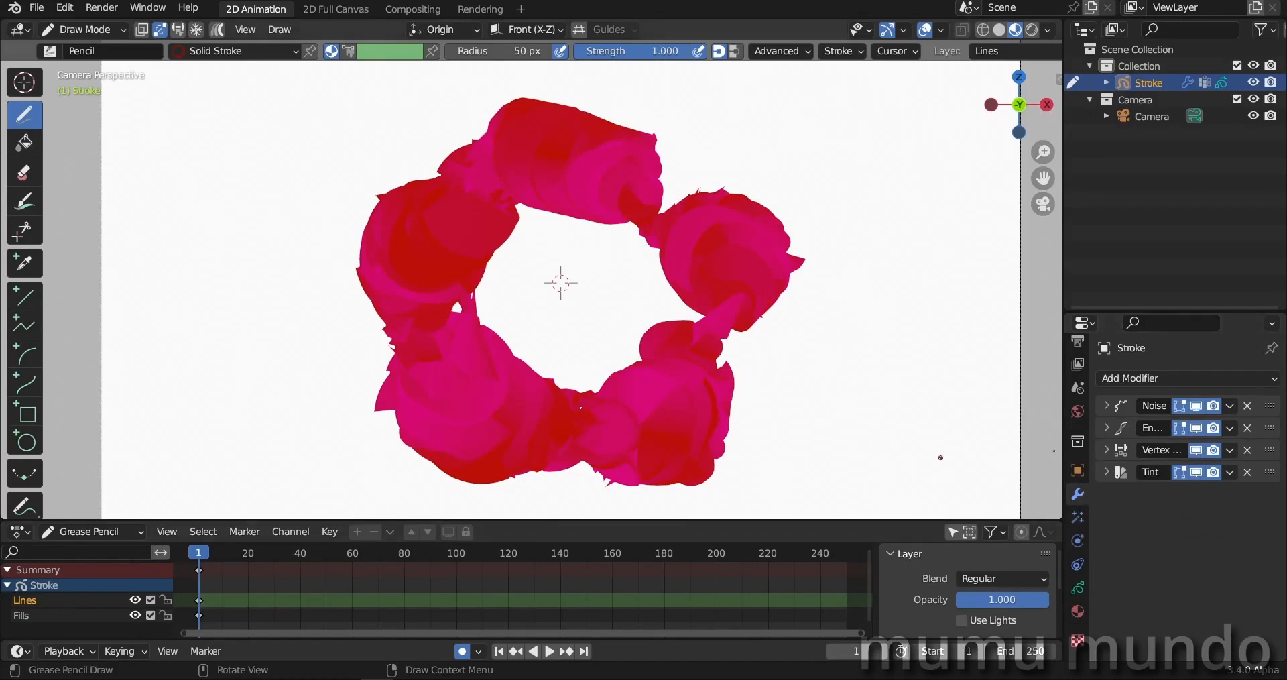
Add a Smooth modifier below Envelope with repeat set to 3.
{"action": "left_click", "coordinate": [1186, 378]}
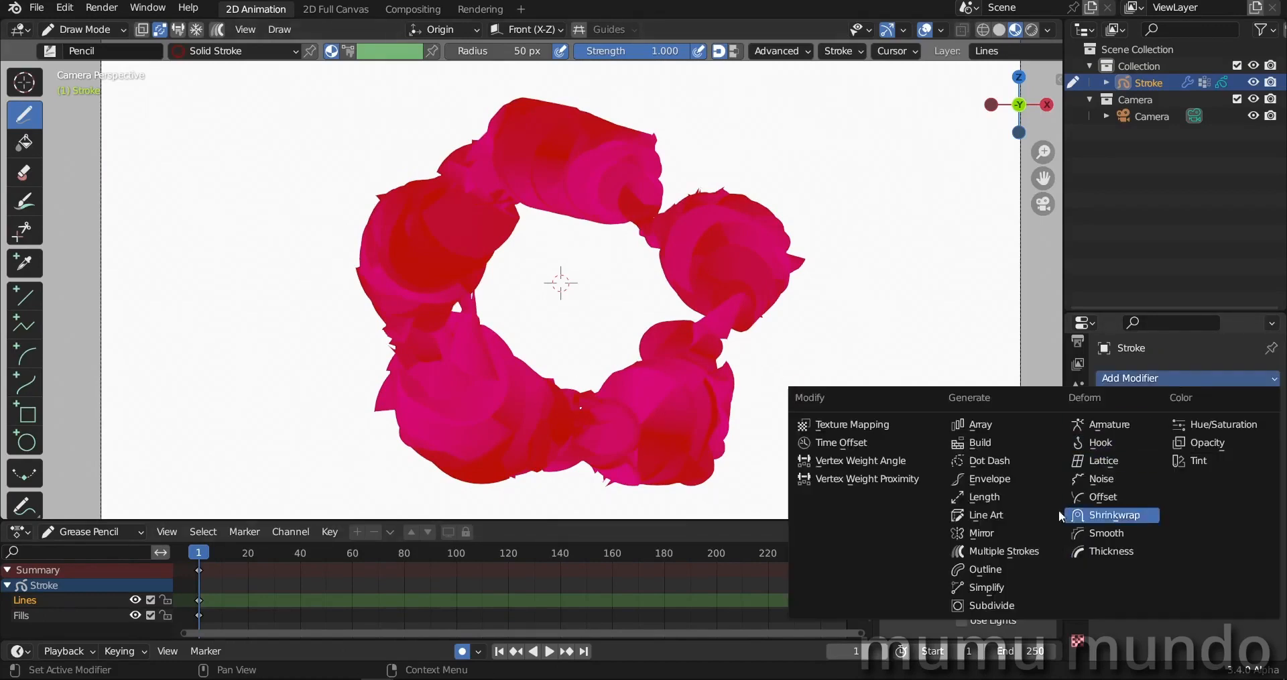
{"action": "mouse_move", "coordinate": [1000, 551]}
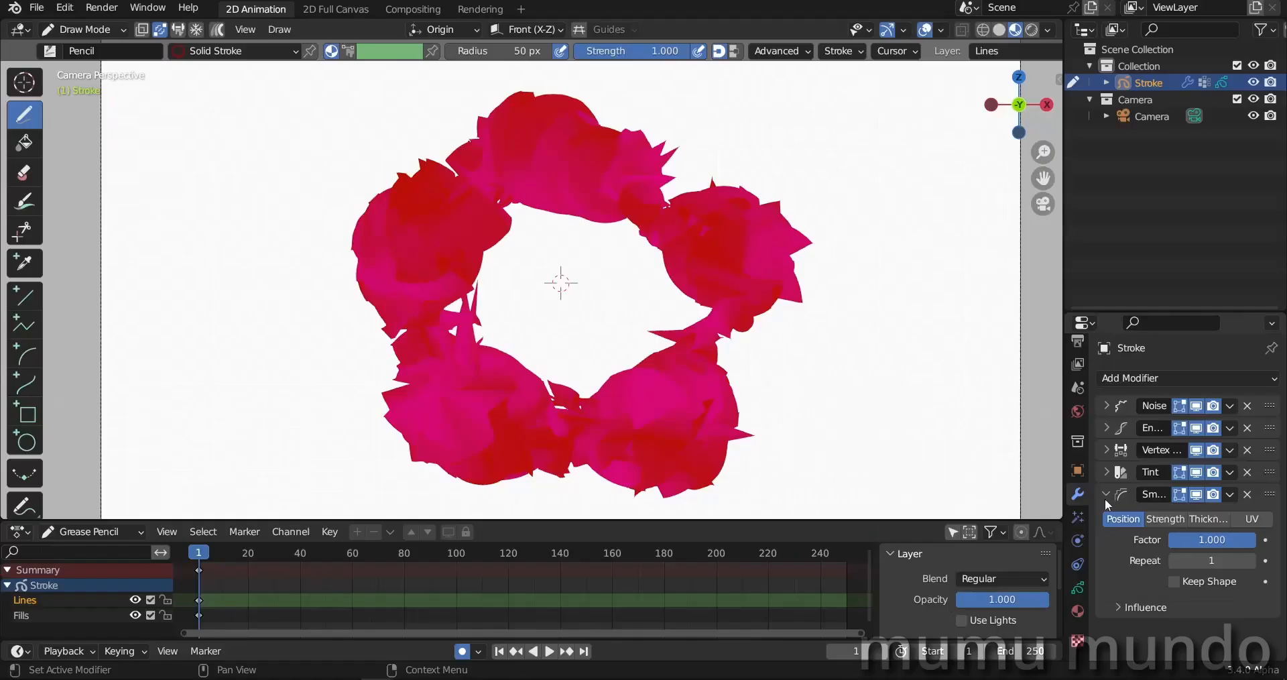
{"action": "left_click", "coordinate": [1107, 494]}
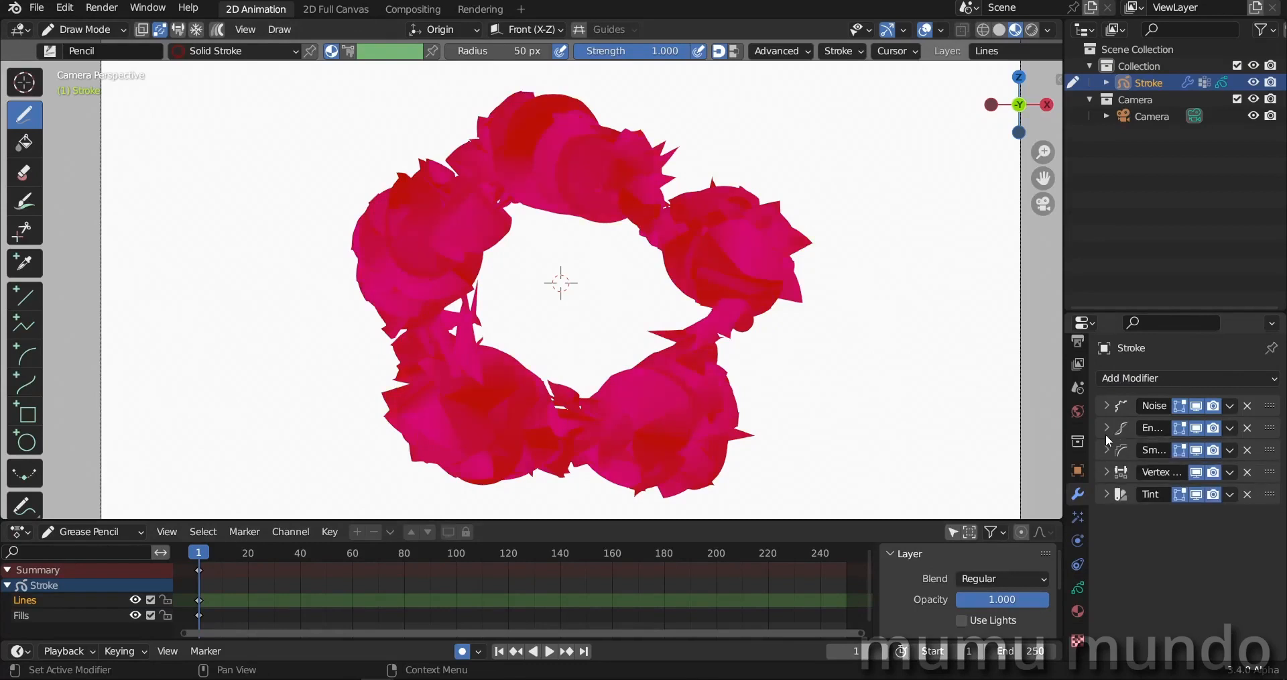
{"action": "left_click", "coordinate": [1107, 450]}
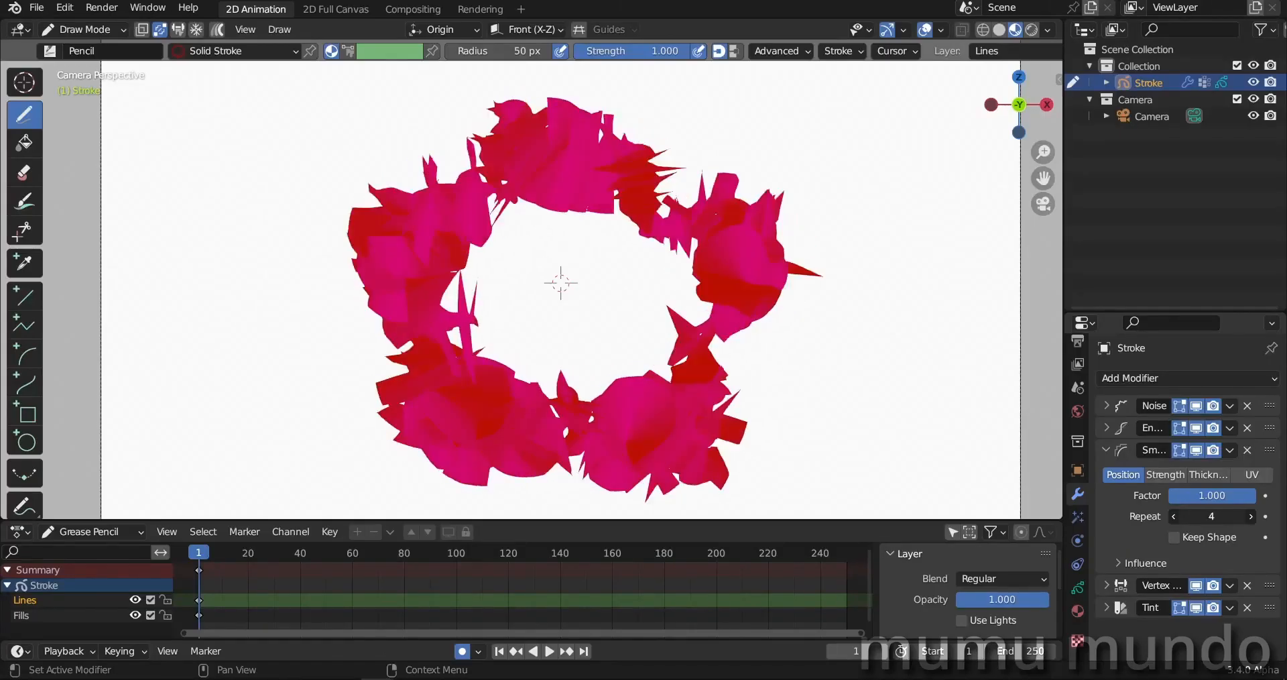
{"action": "left_click", "coordinate": [1211, 515]}
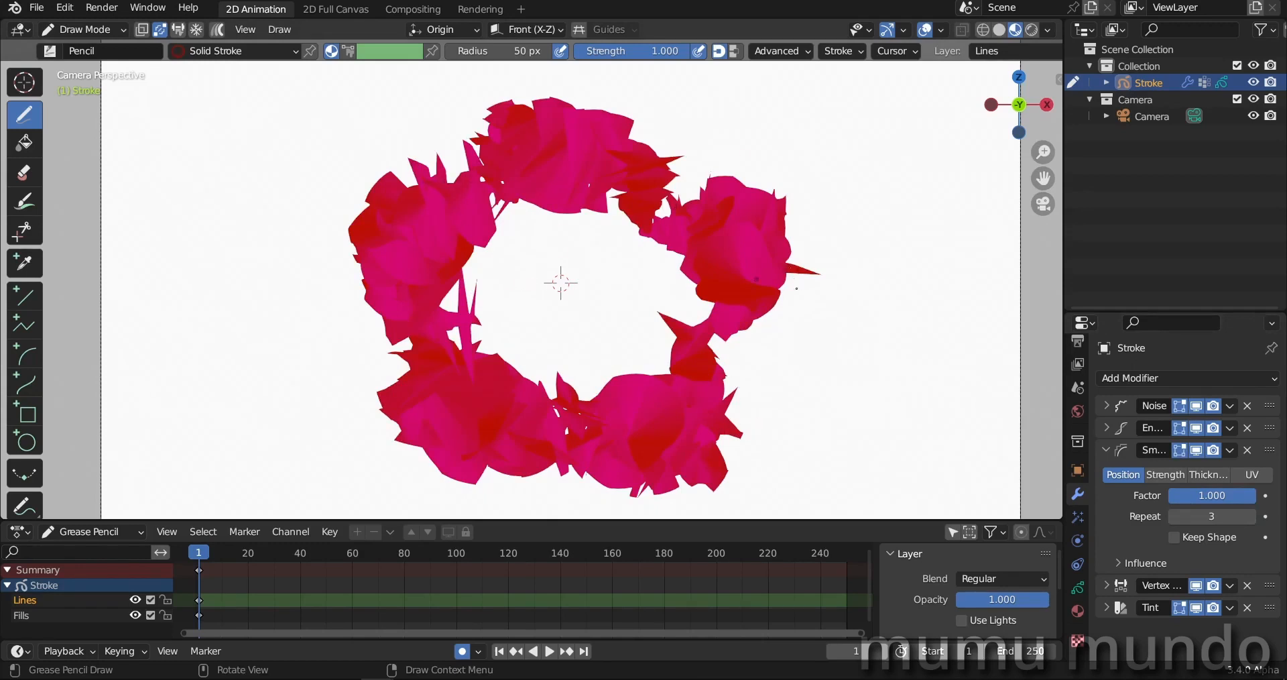
{"action": "left_click", "coordinate": [1107, 450]}
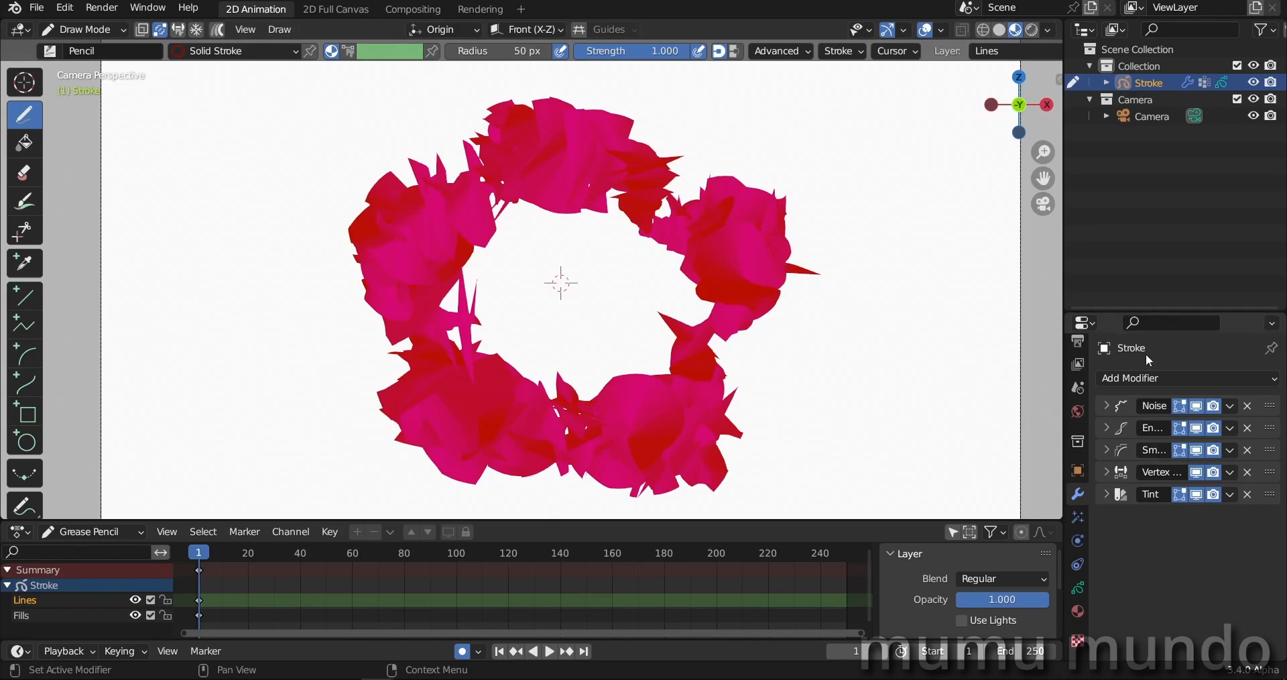
{"action": "left_click", "coordinate": [1187, 378]}
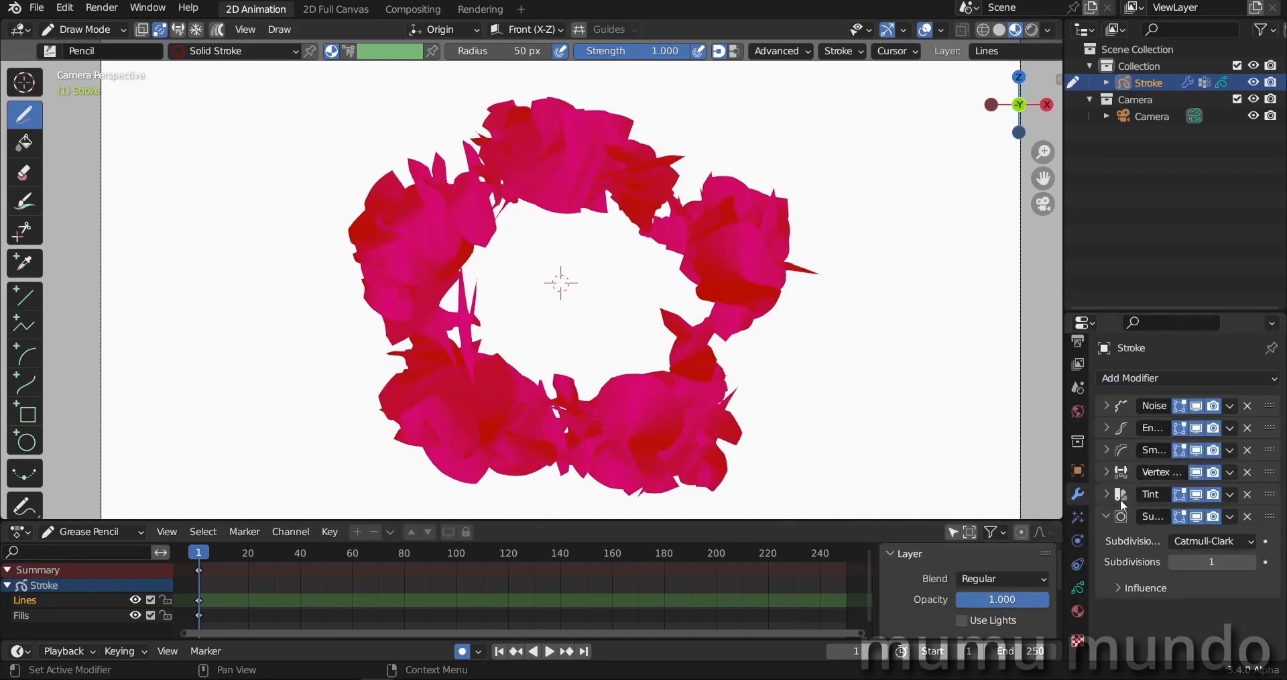
Move the Subdivide modifier directly below Envelope with 3 subdivisions.
{"action": "left_click", "coordinate": [1108, 515]}
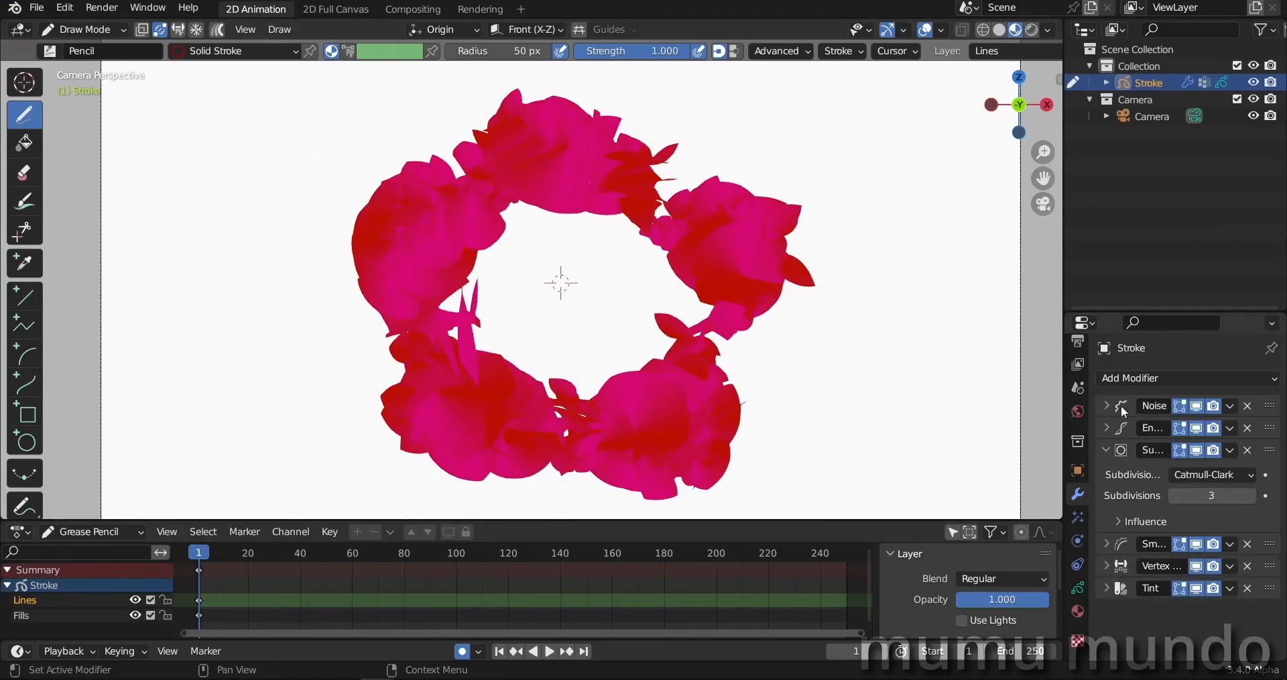
{"action": "left_click", "coordinate": [1107, 405]}
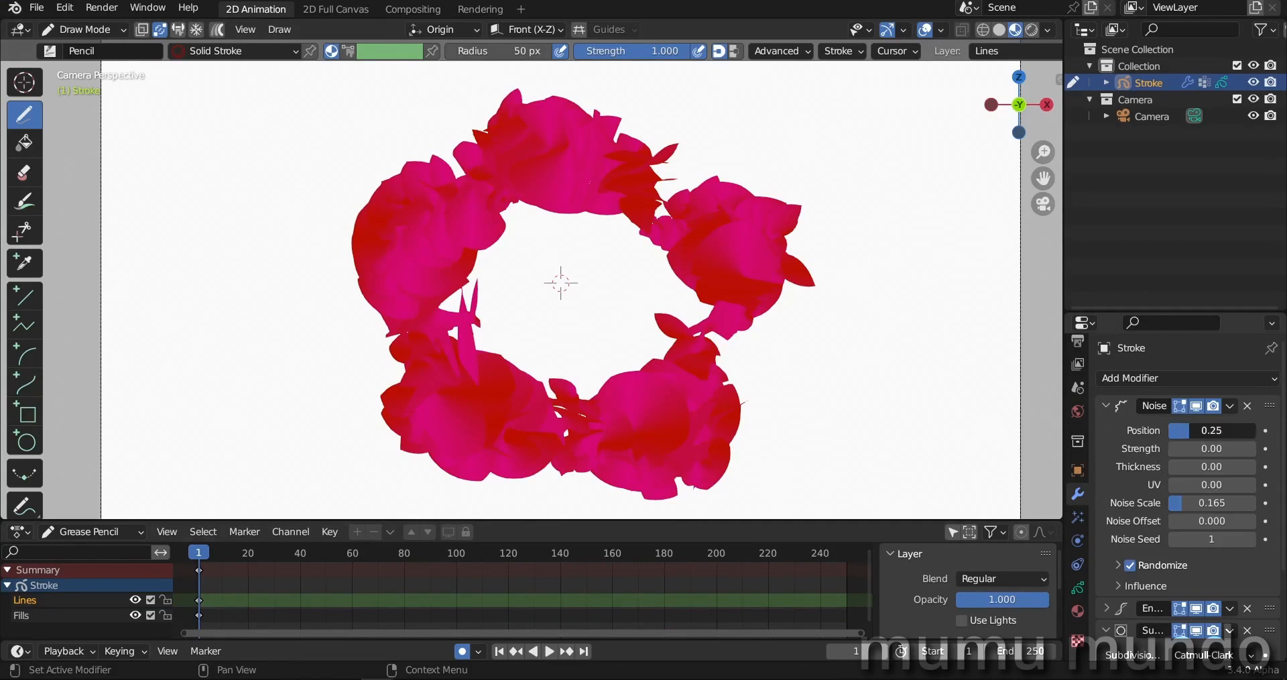
Tweak Noise position and set Envelope spread length 112 and Smooth repeat 22.
{"action": "left_click_drag", "start_coordinate": [1190, 431], "coordinate": [1223, 430]}
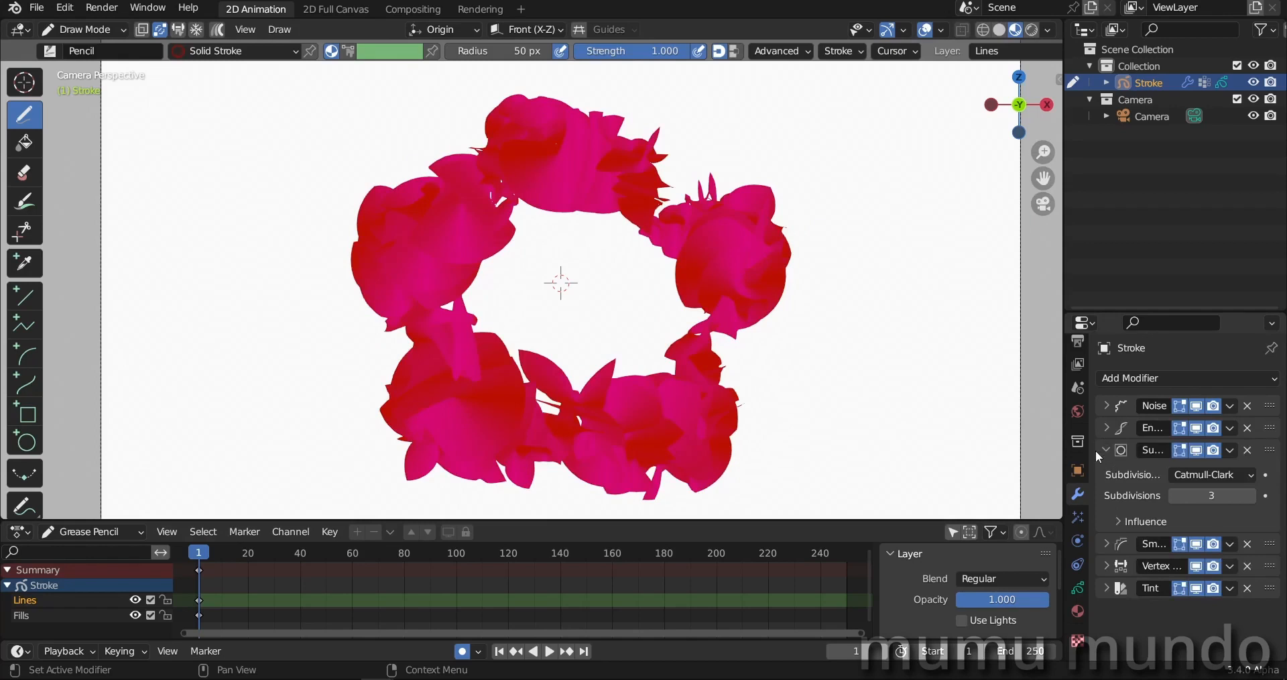
{"action": "left_click", "coordinate": [1107, 428]}
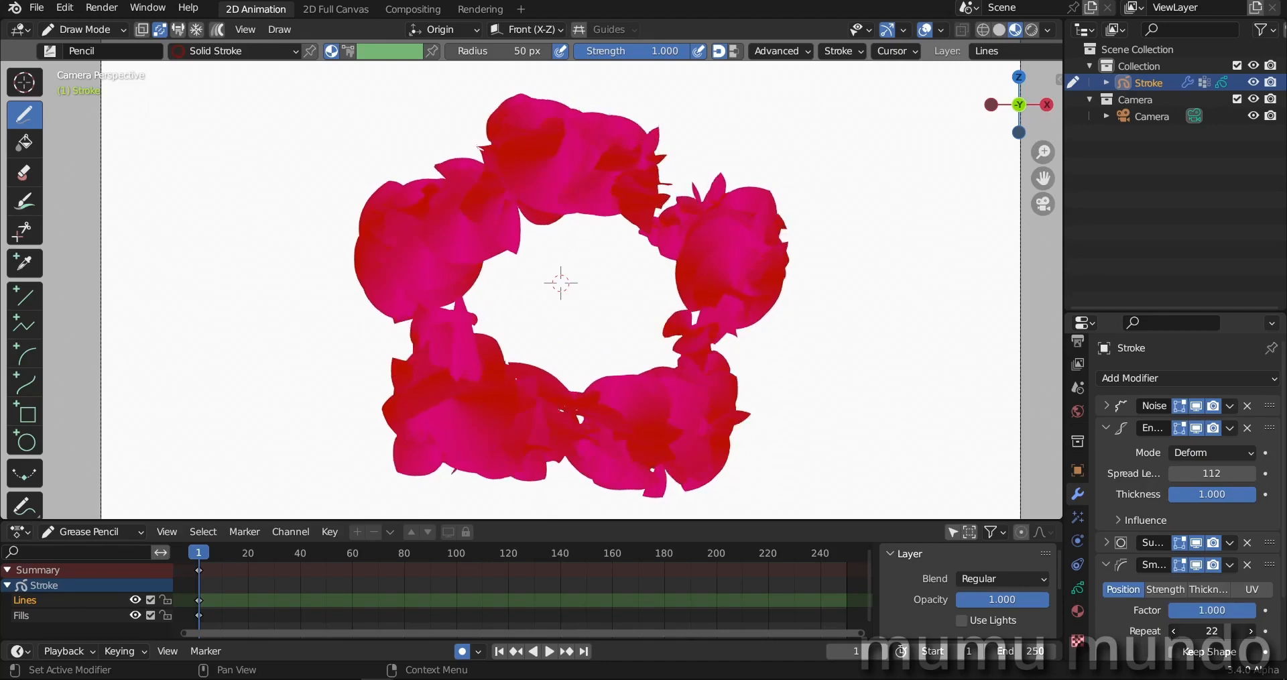
{"action": "left_click", "coordinate": [1174, 630]}
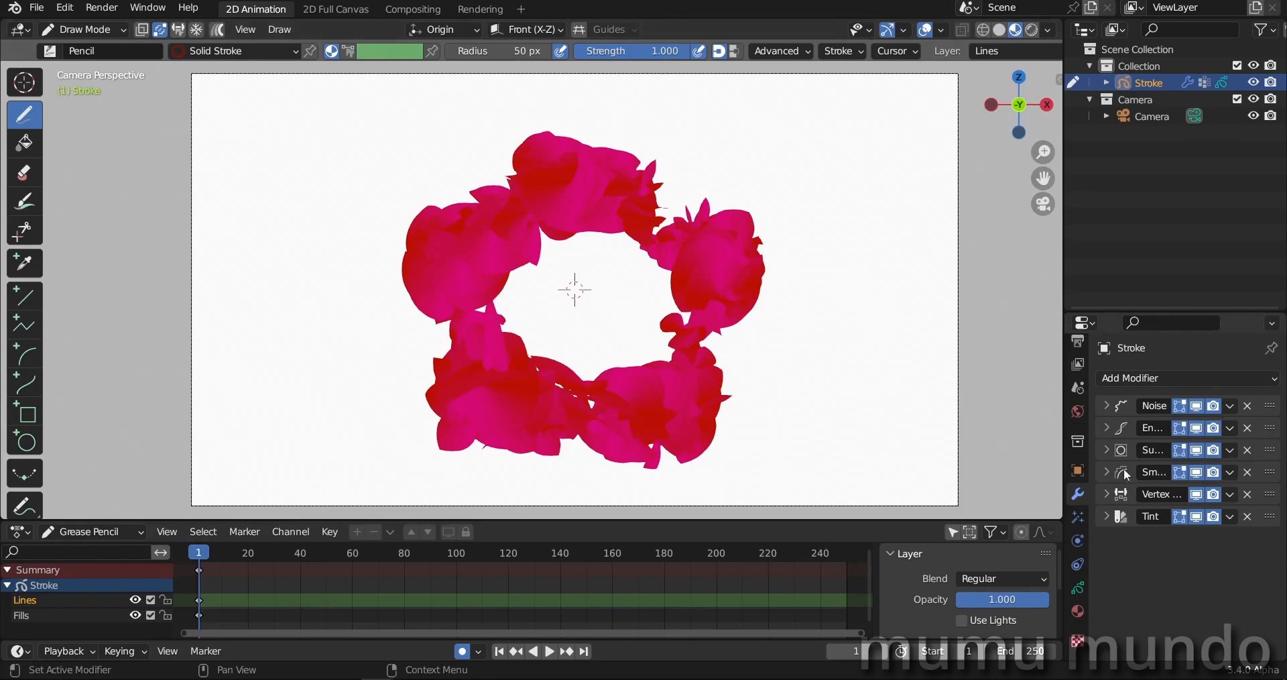
{"action": "left_click", "coordinate": [1106, 428]}
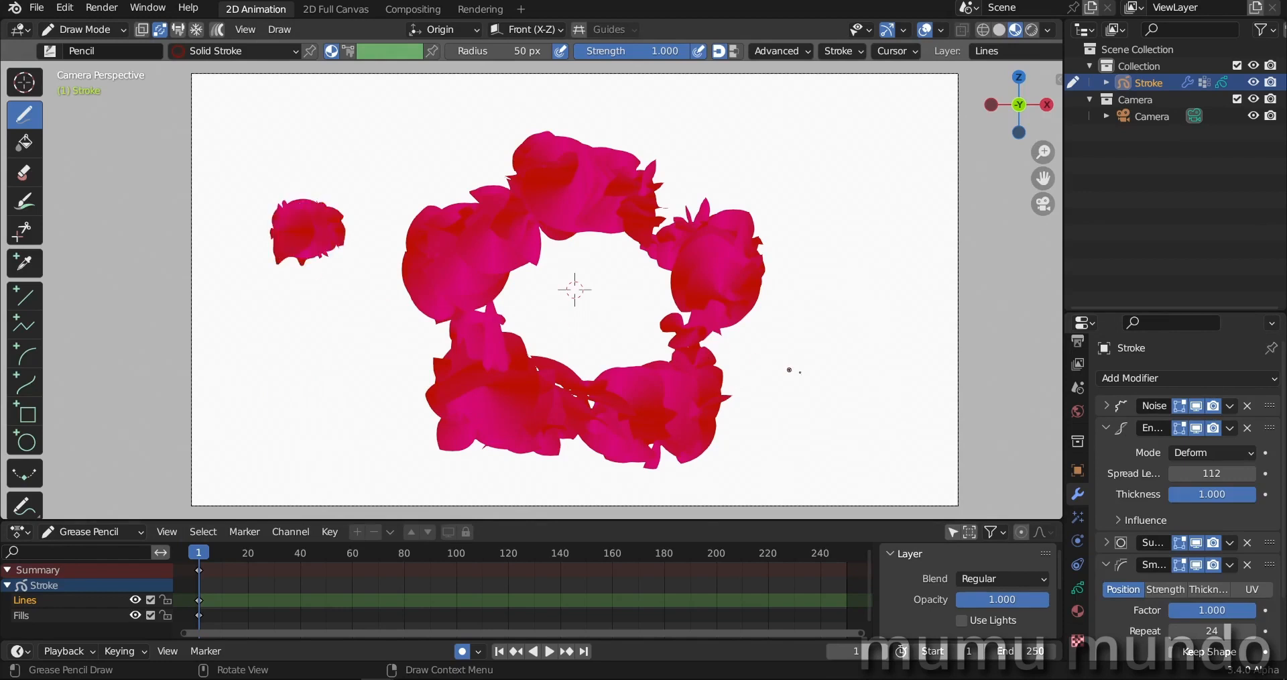
Draw a small trial rose to the right of the rose ring.
{"action": "left_click_drag", "start_coordinate": [788, 370], "coordinate": [846, 365]}
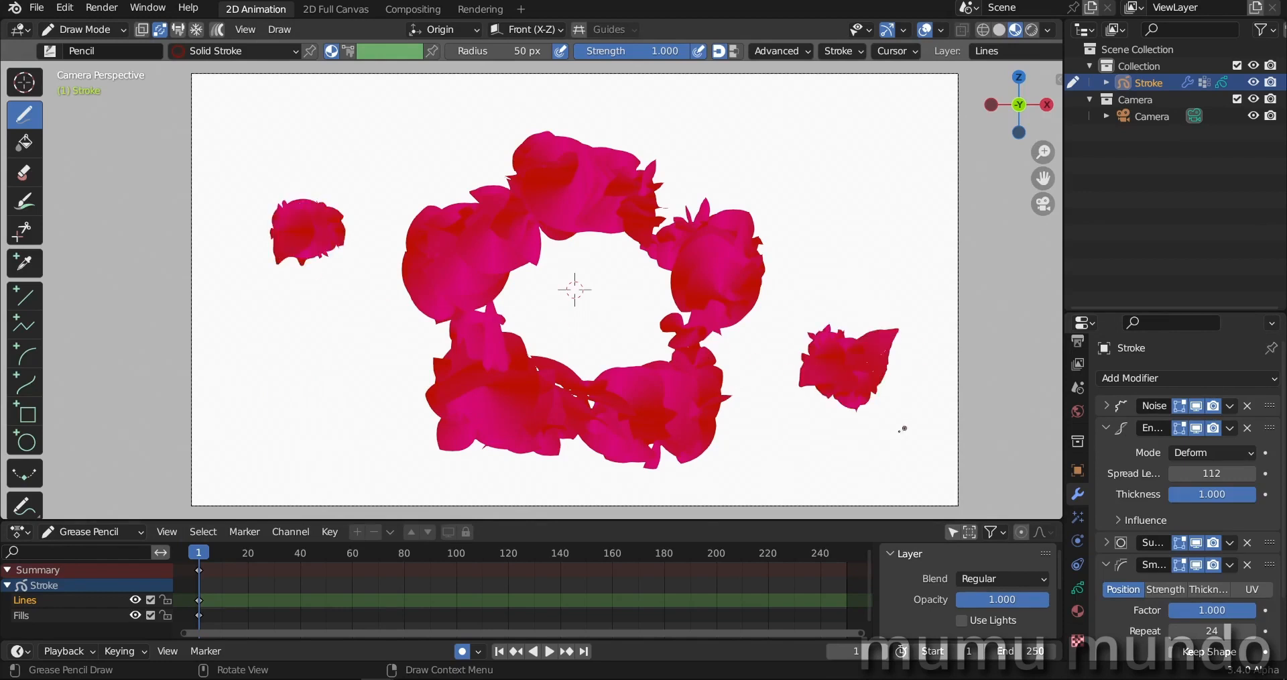
{"action": "mouse_move", "coordinate": [597, 495]}
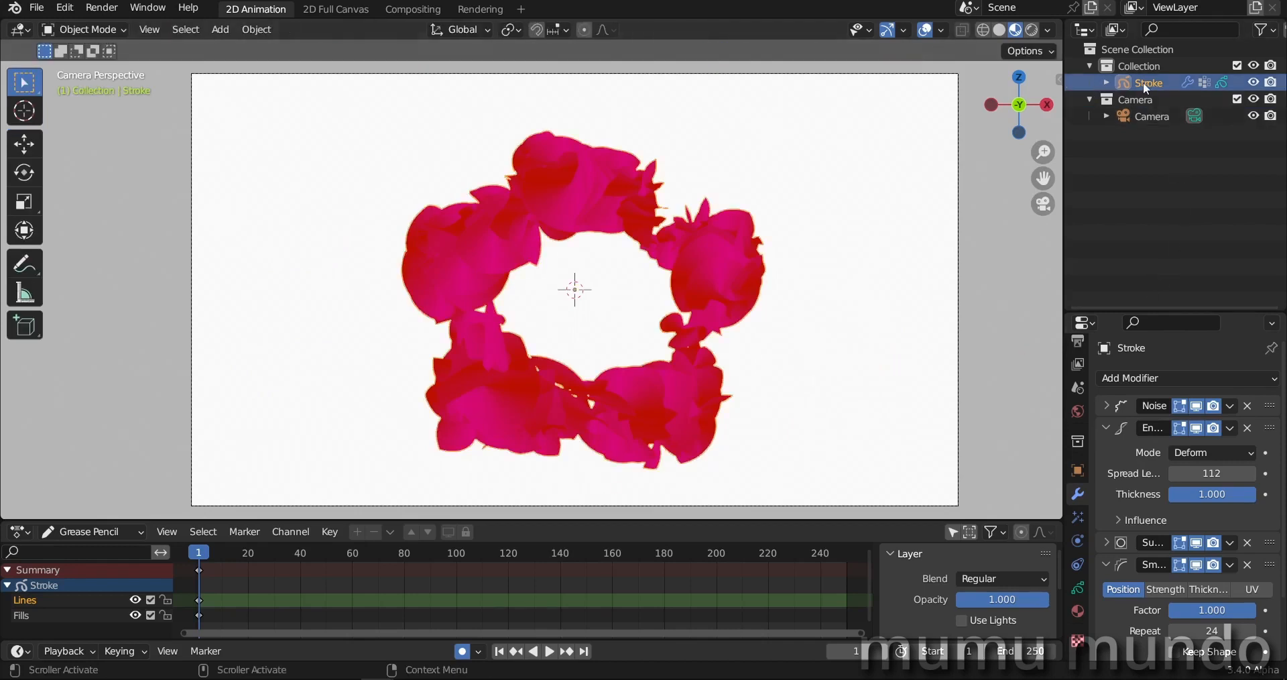
Duplicate the rose stroke object twice and hide the original rose drawing.
{"action": "key", "text": "shift+d"}
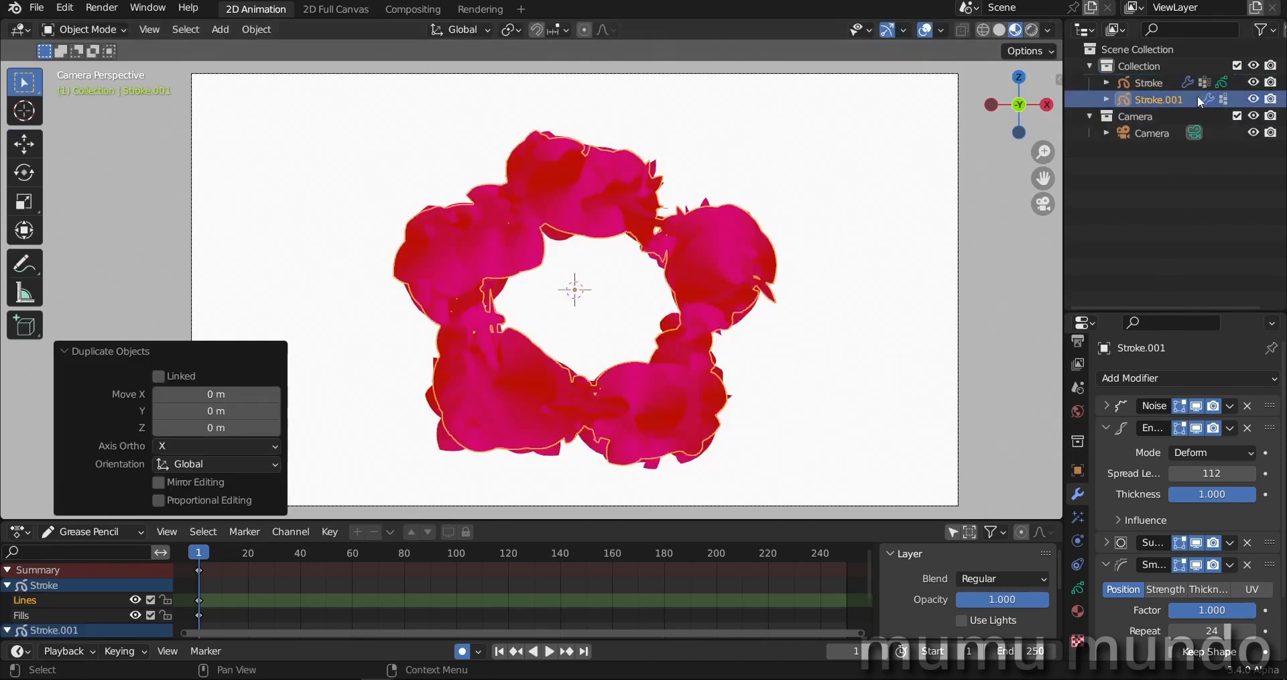
{"action": "left_click", "coordinate": [1254, 82]}
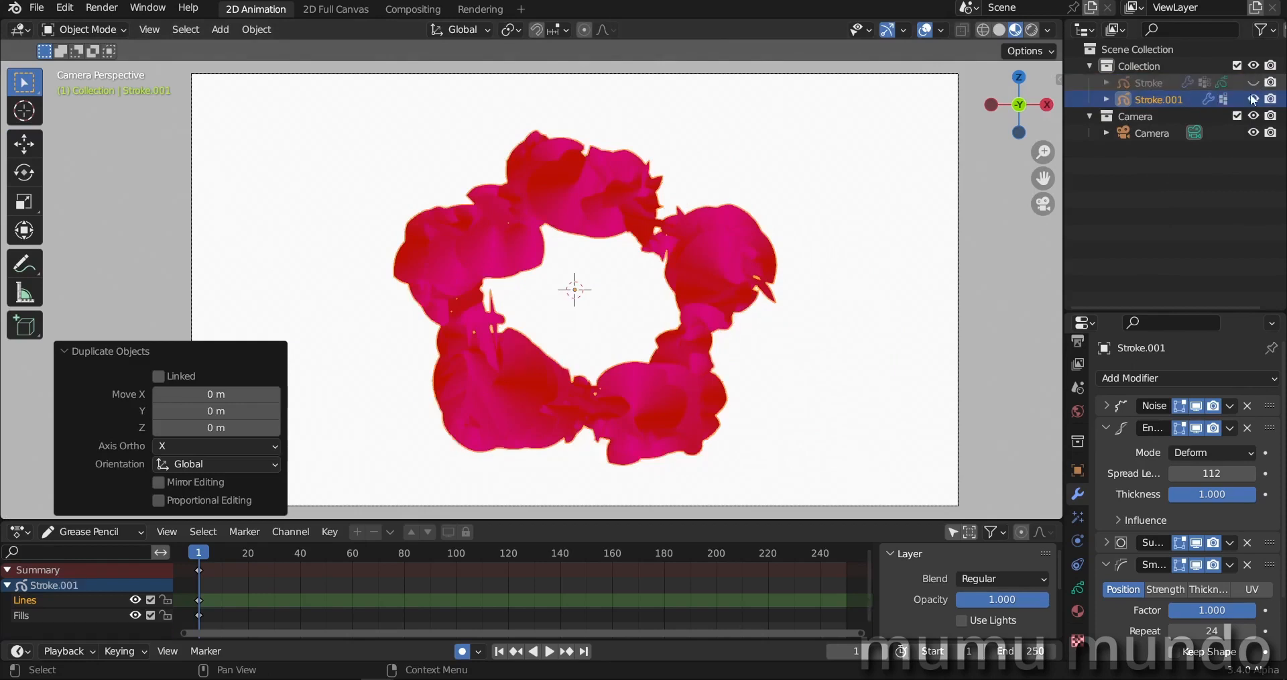
{"action": "mouse_move", "coordinate": [657, 360]}
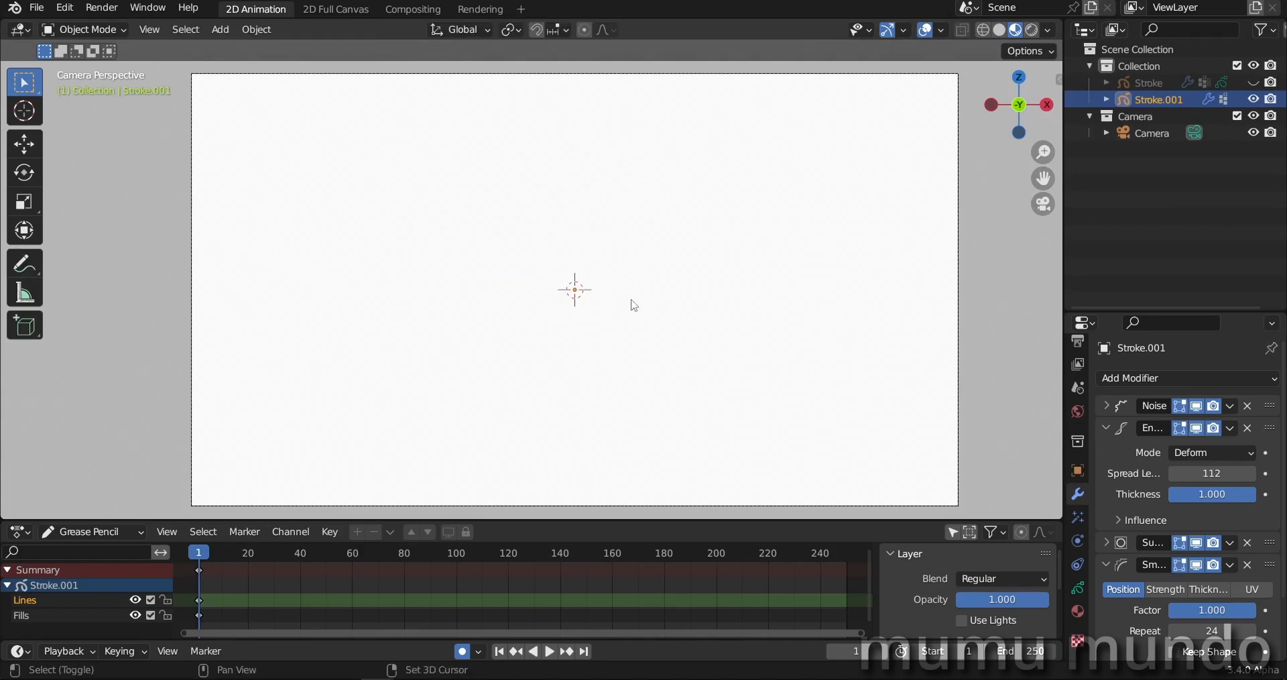
{"action": "key", "text": "shift+d"}
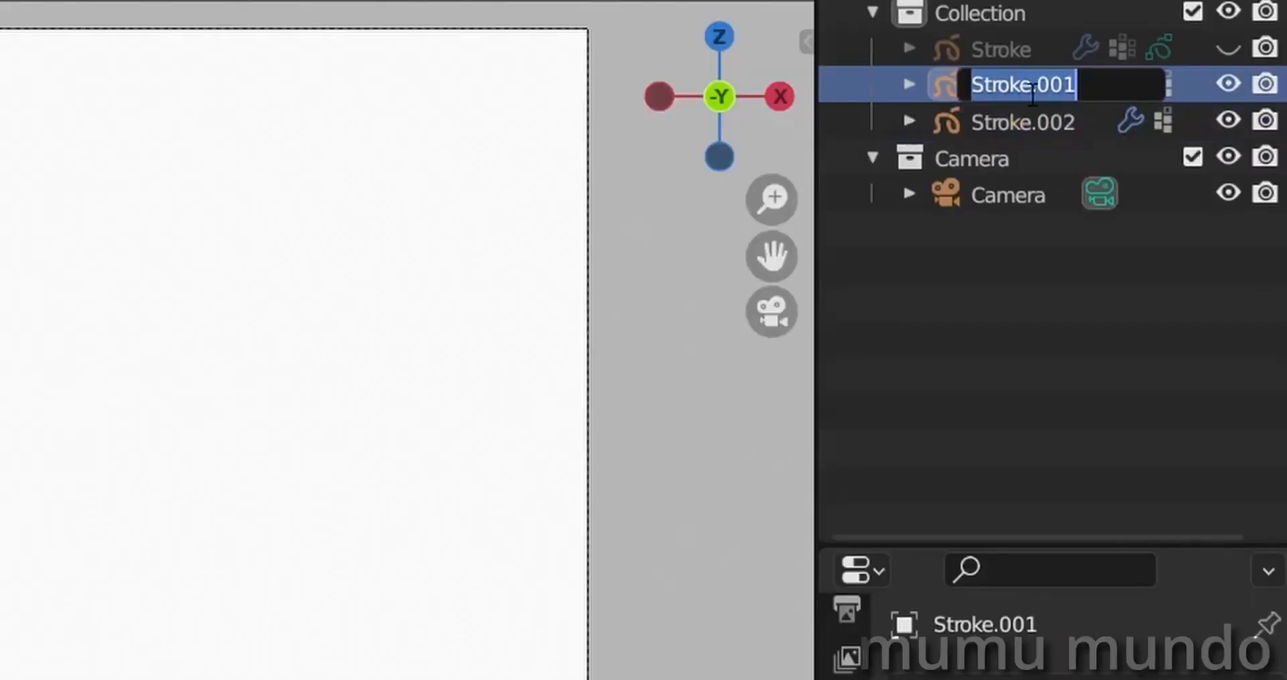
Rename the two stroke copies 'bush' and 'roses', then select bush.
{"action": "type", "text": "bush"}
{"action": "left_click", "coordinate": [1025, 121]}
{"action": "type", "text": "roses"}
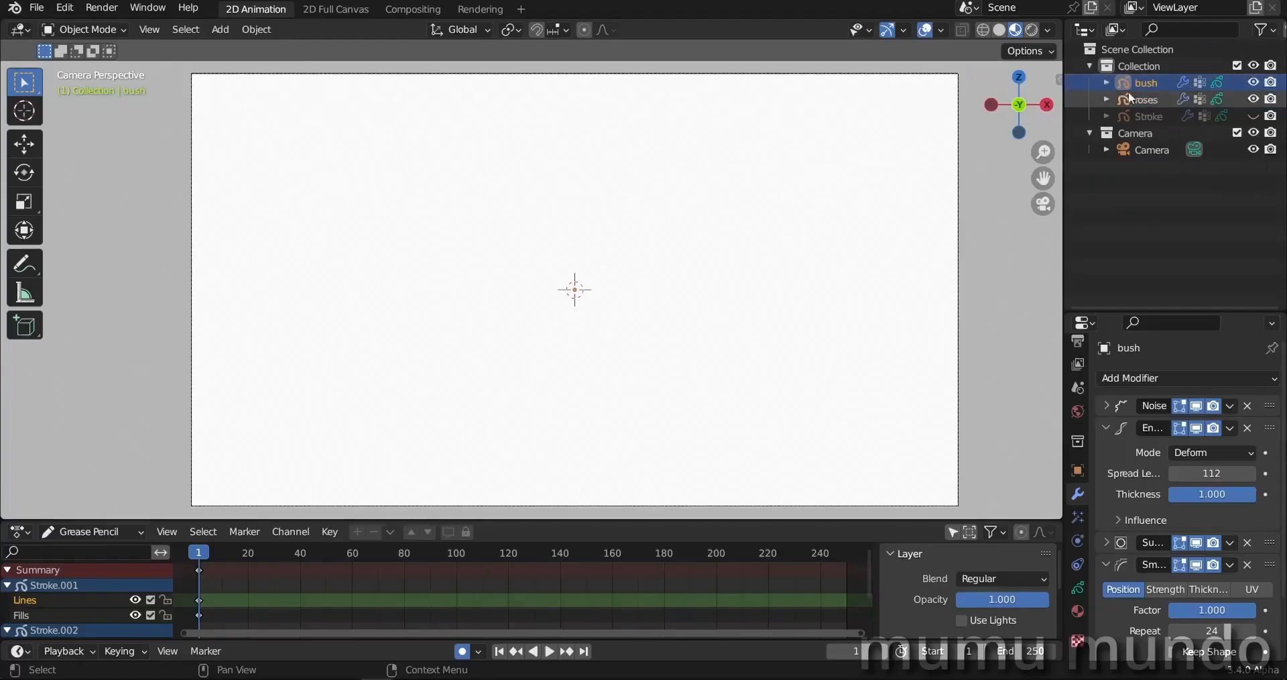
{"action": "left_click", "coordinate": [1145, 99]}
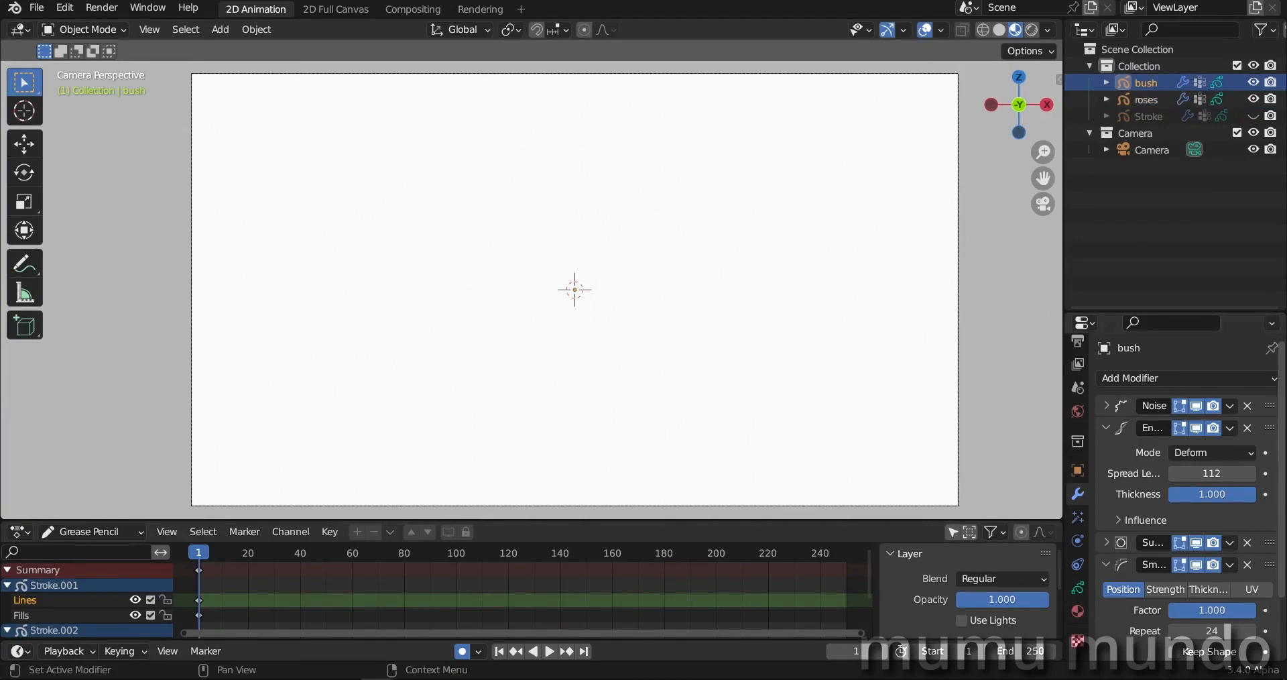
{"action": "scroll", "scroll_direction": "down", "scroll_amount": 3}
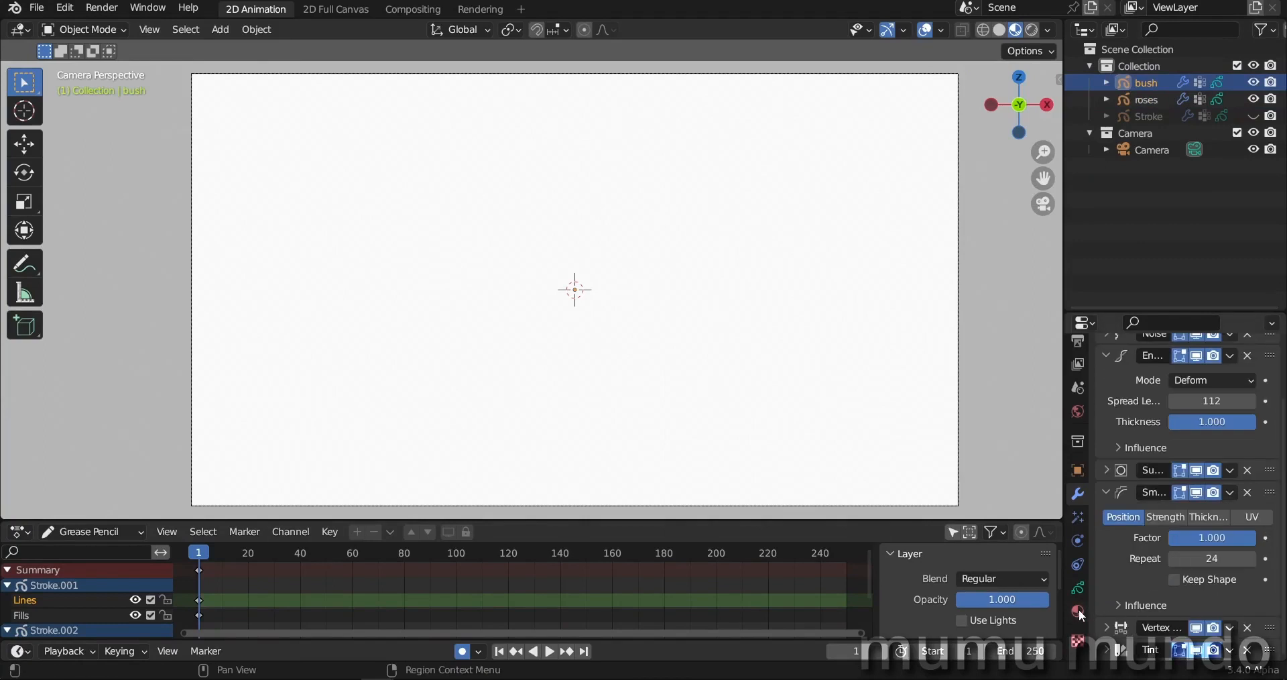
Make the bush object's shared stroke material (3 users) a single-user copy.
{"action": "left_click", "coordinate": [1078, 611]}
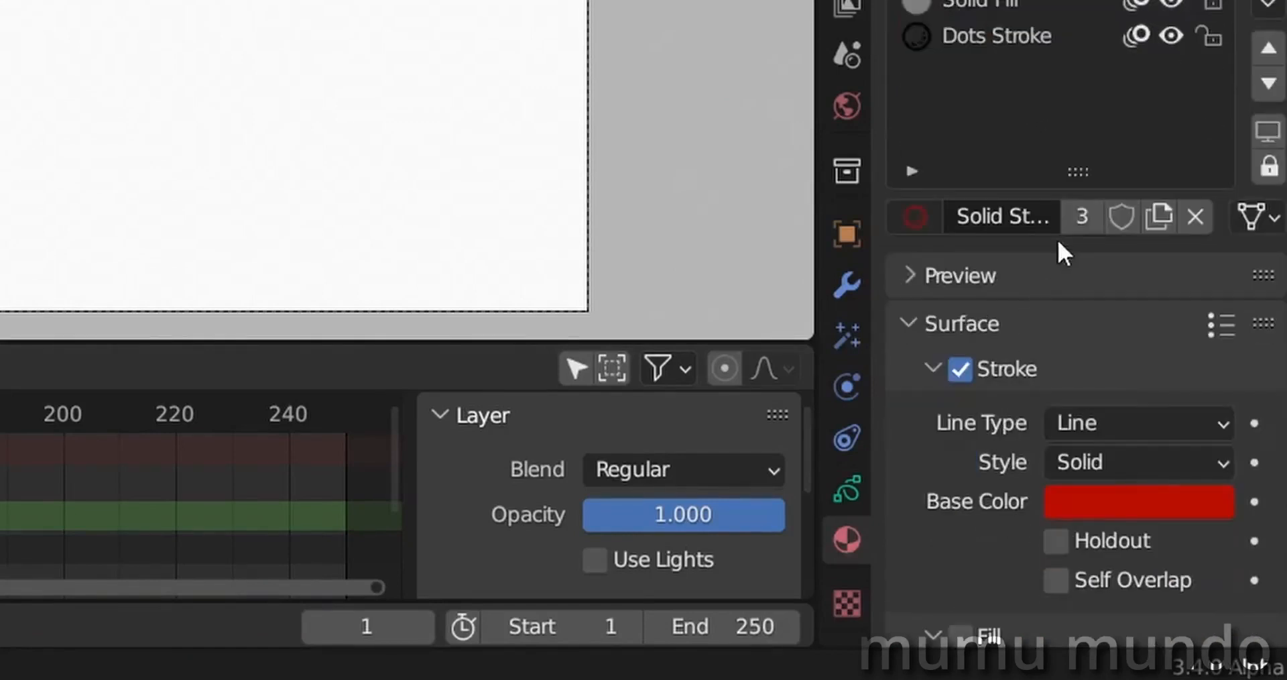
{"action": "mouse_move", "coordinate": [1081, 216]}
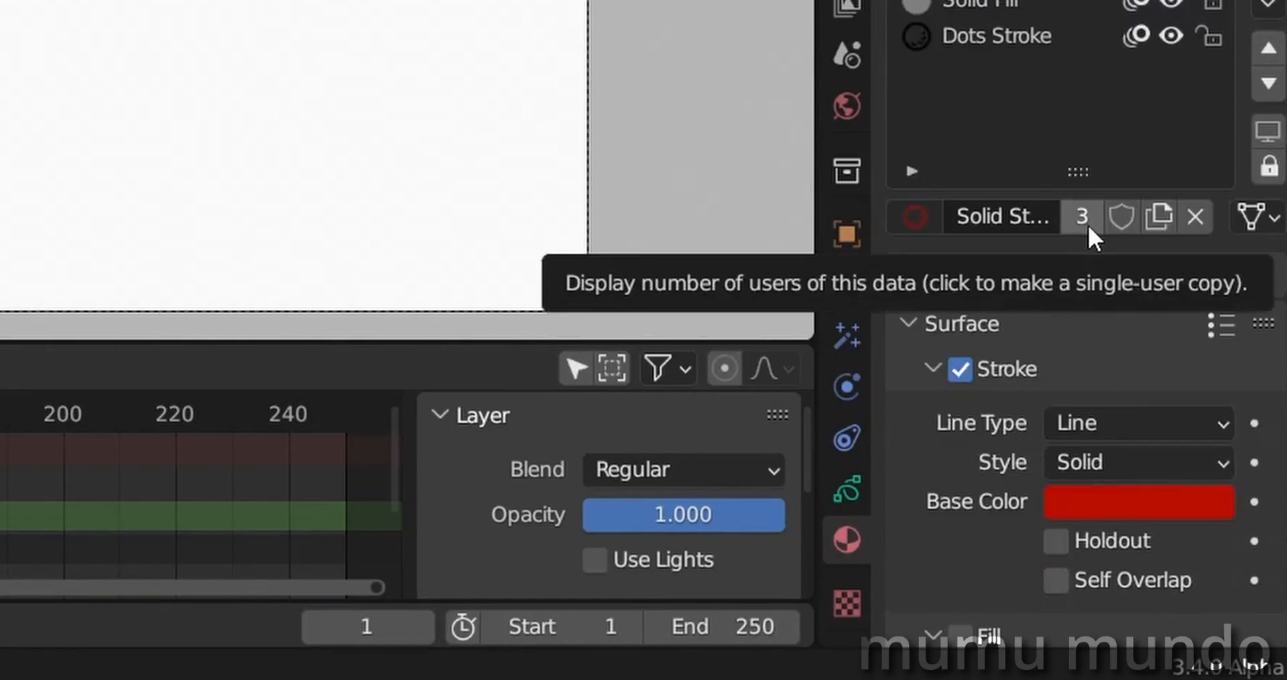
{"action": "left_click", "coordinate": [1137, 502]}
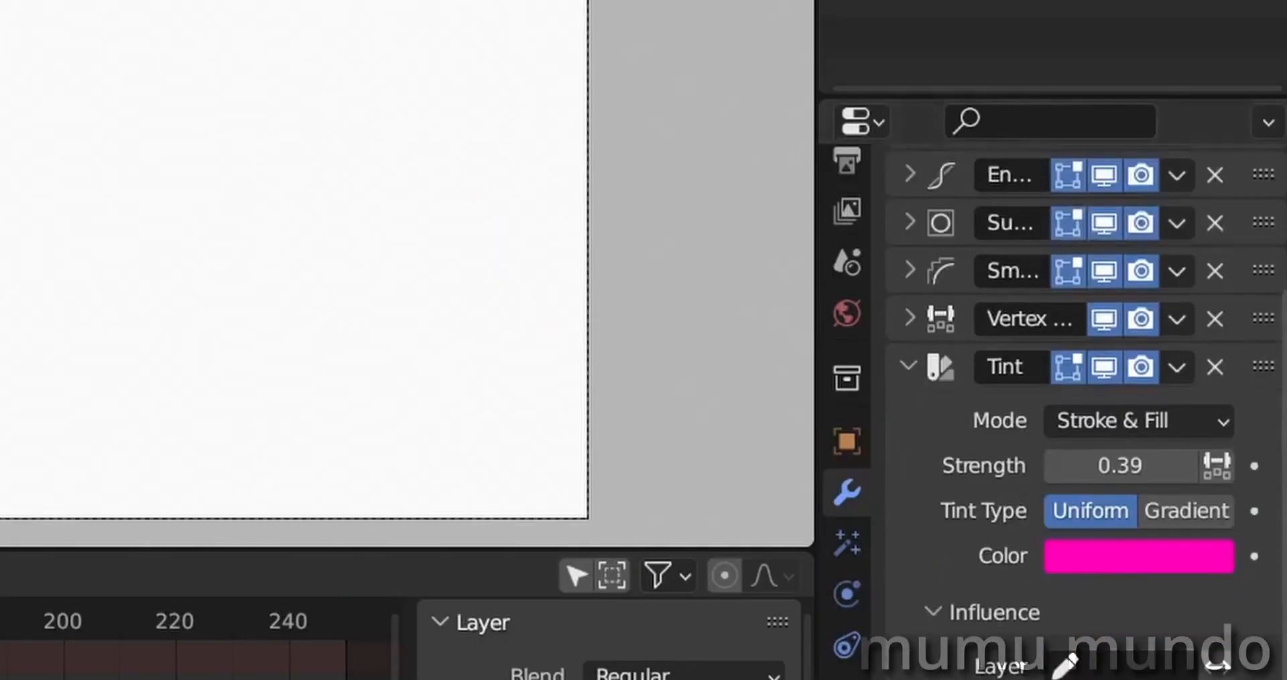
Set the bush Tint color to green, delete the test stroke, and resume drawing.
{"action": "left_click", "coordinate": [1138, 556]}
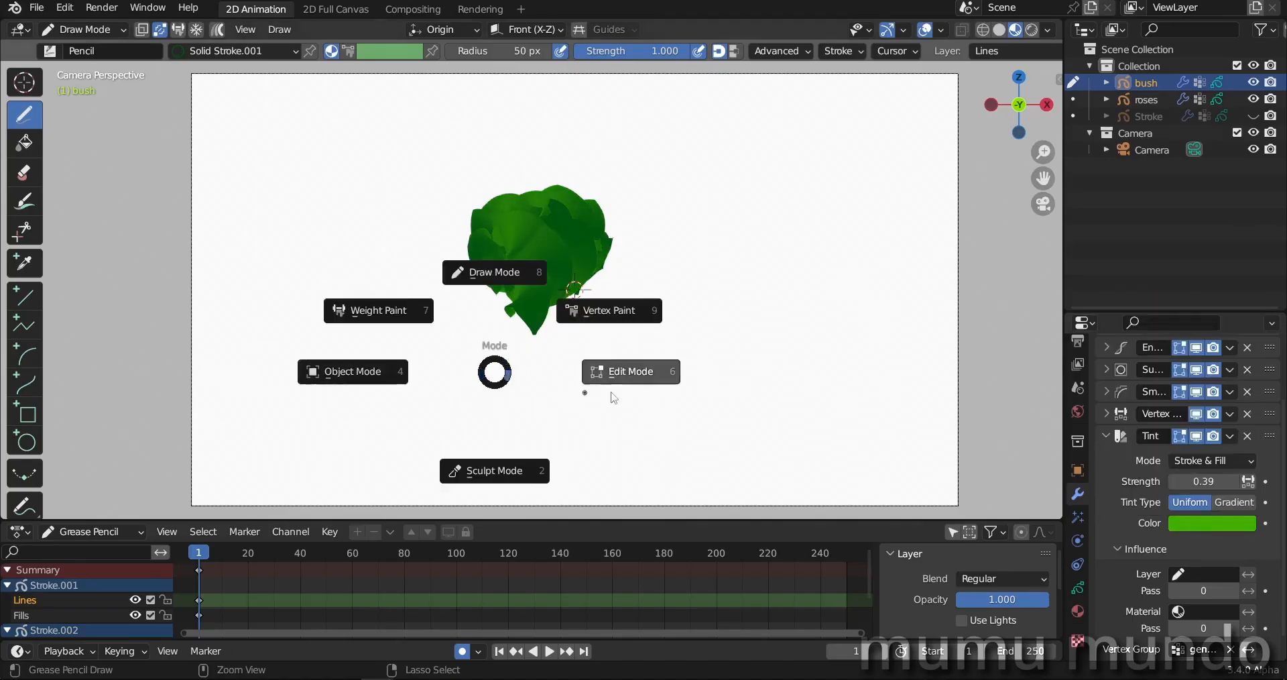
{"action": "left_click", "coordinate": [630, 372]}
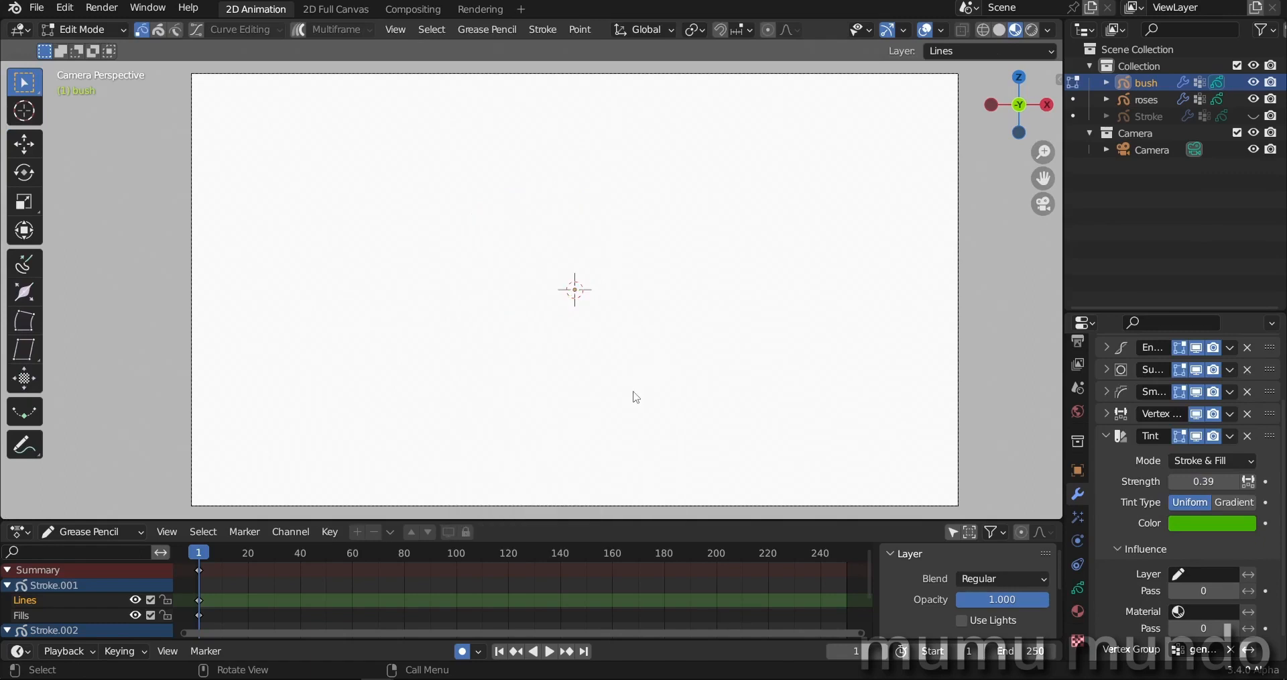
{"action": "left_click", "coordinate": [82, 28]}
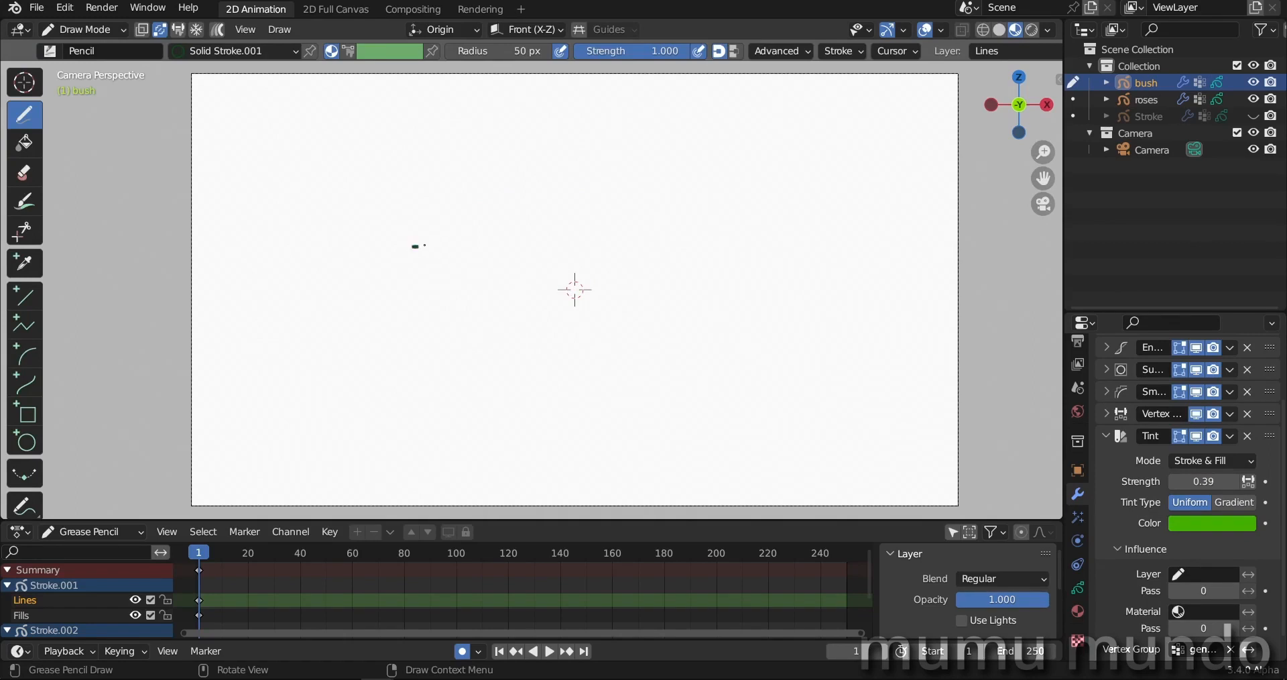
{"action": "left_click_drag", "start_coordinate": [418, 245], "coordinate": [739, 244]}
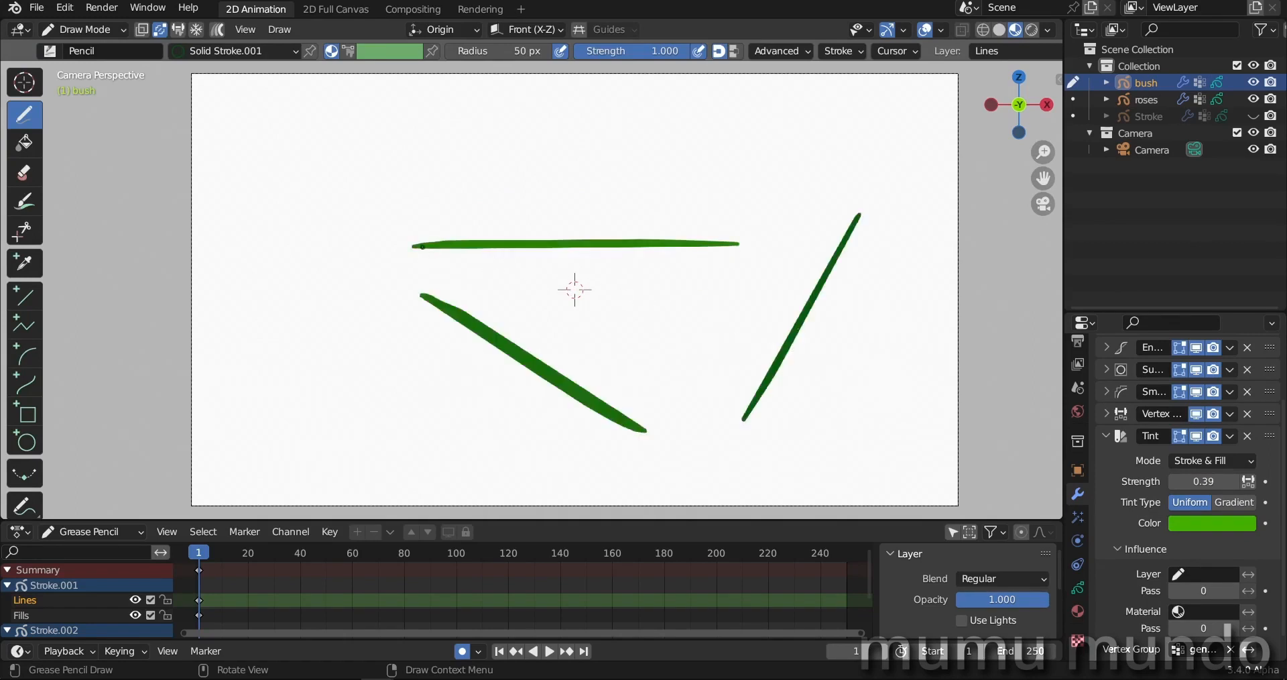
{"action": "left_click_drag", "start_coordinate": [310, 149], "coordinate": [286, 406]}
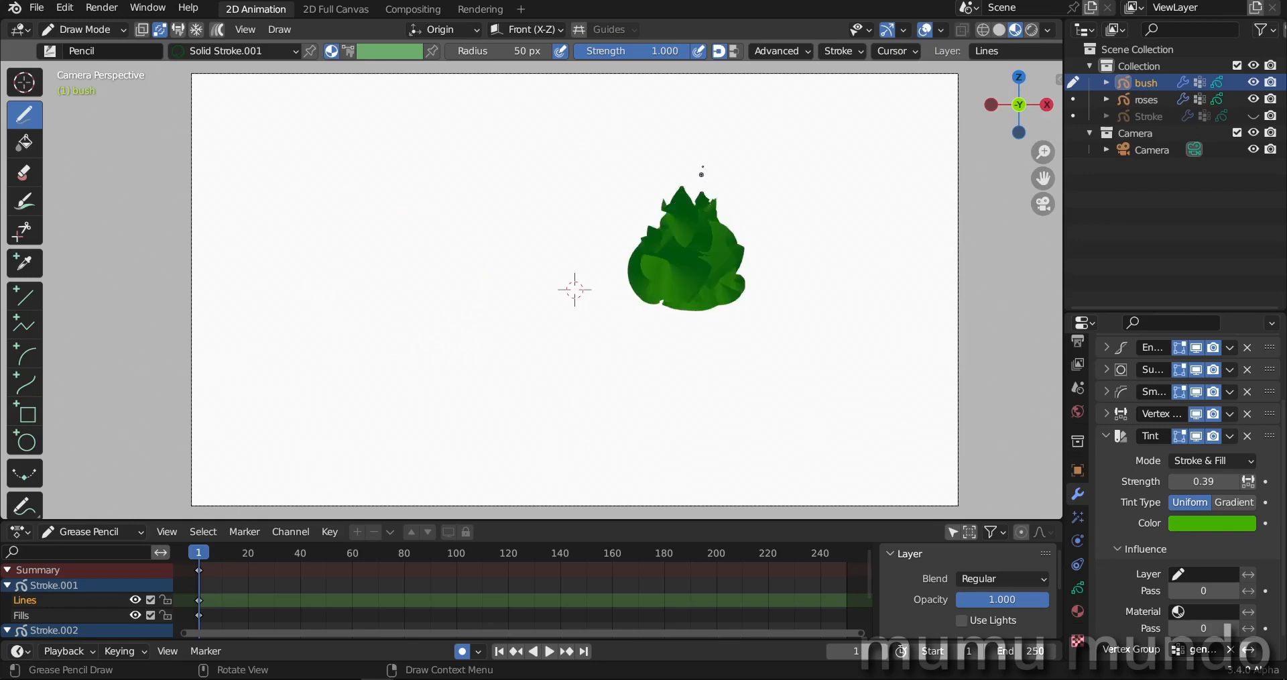
{"action": "left_click_drag", "start_coordinate": [513, 191], "coordinate": [499, 298]}
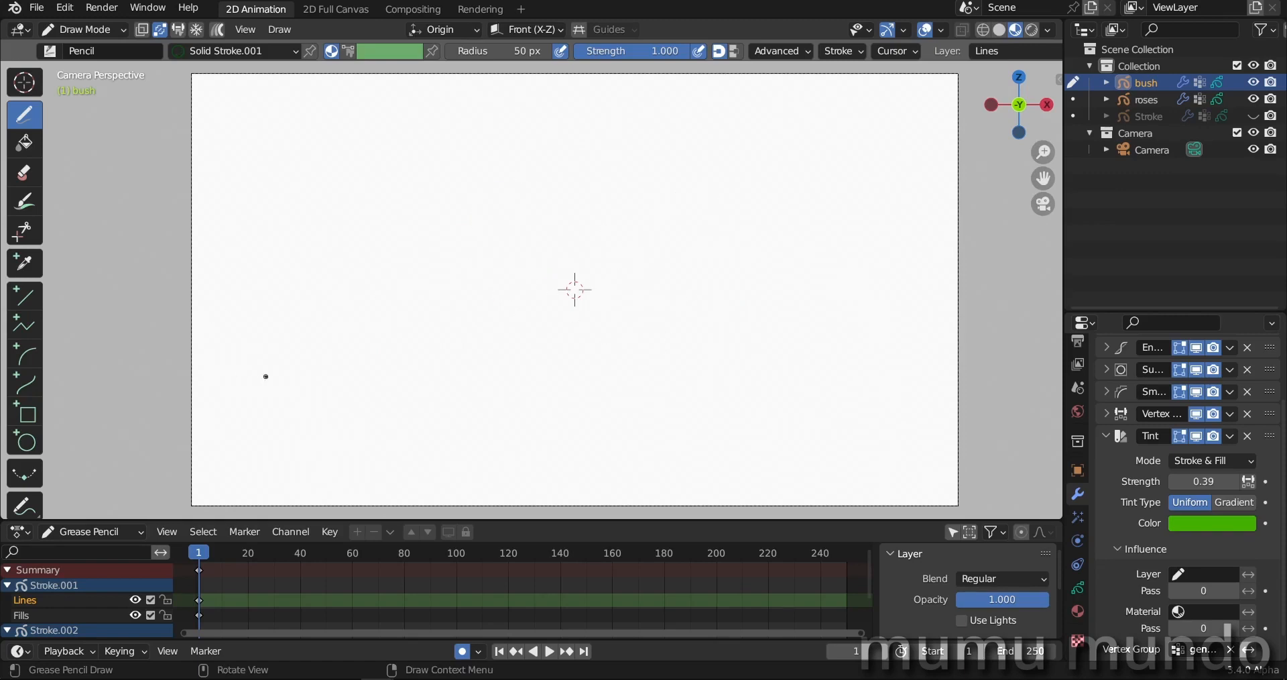
Paint wide green foliage across the canvas, then select the roses object.
{"action": "left_click_drag", "start_coordinate": [288, 377], "coordinate": [427, 320]}
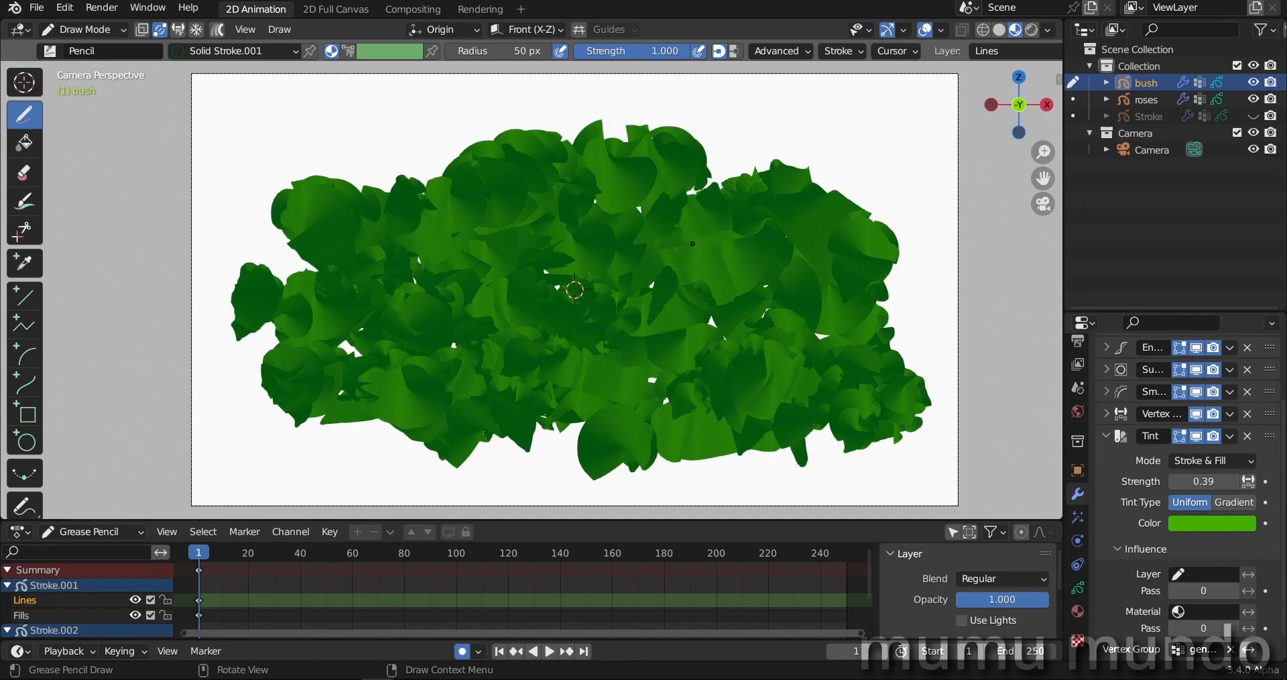
{"action": "left_click", "coordinate": [1144, 99]}
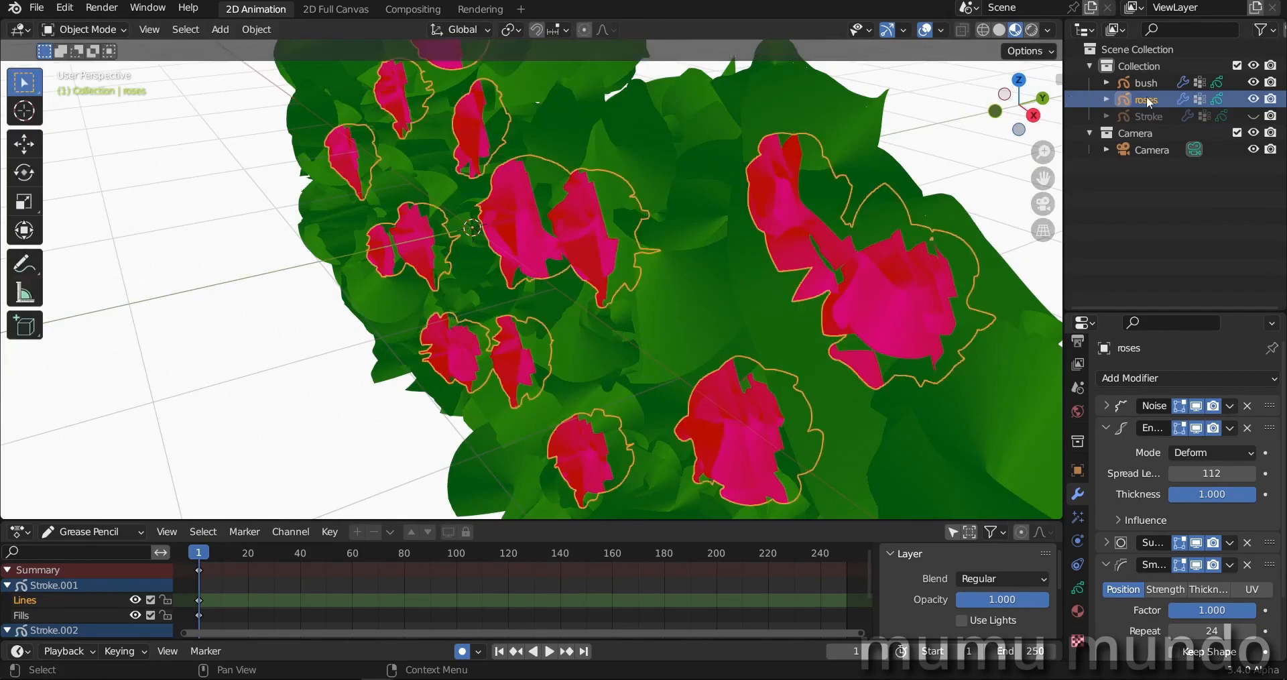
Grab the roses object to shift it along the Y depth axis.
{"action": "key", "text": "g"}
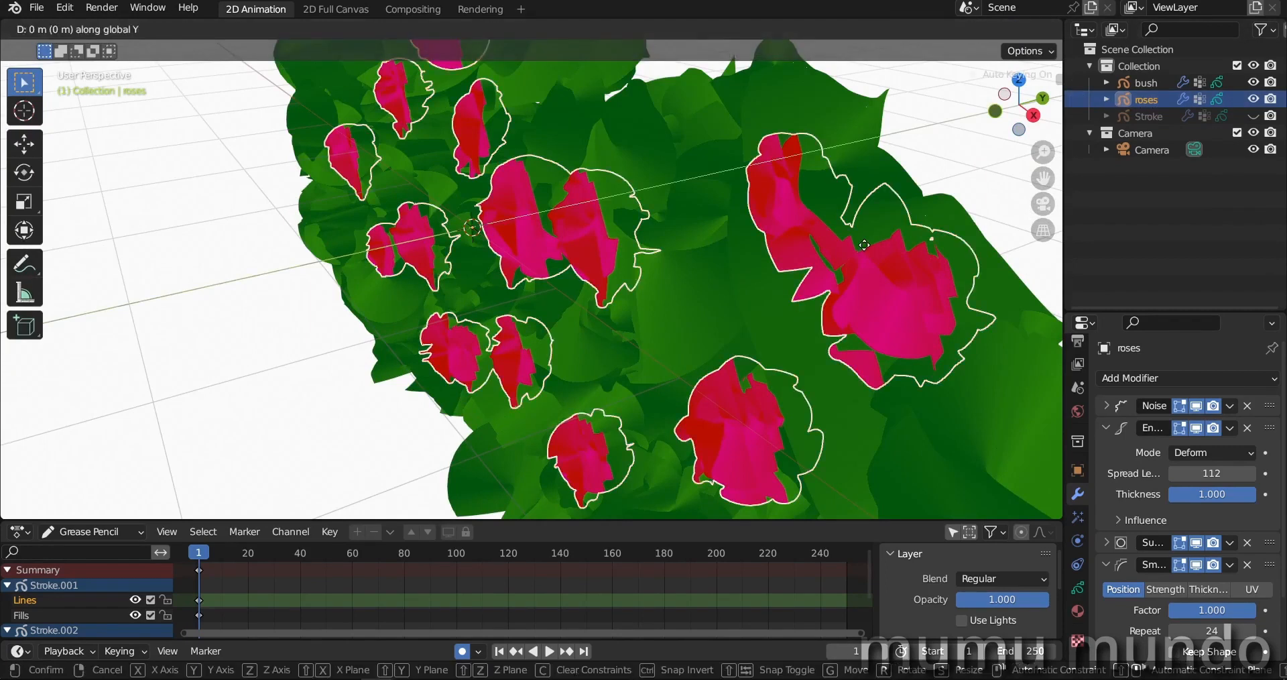